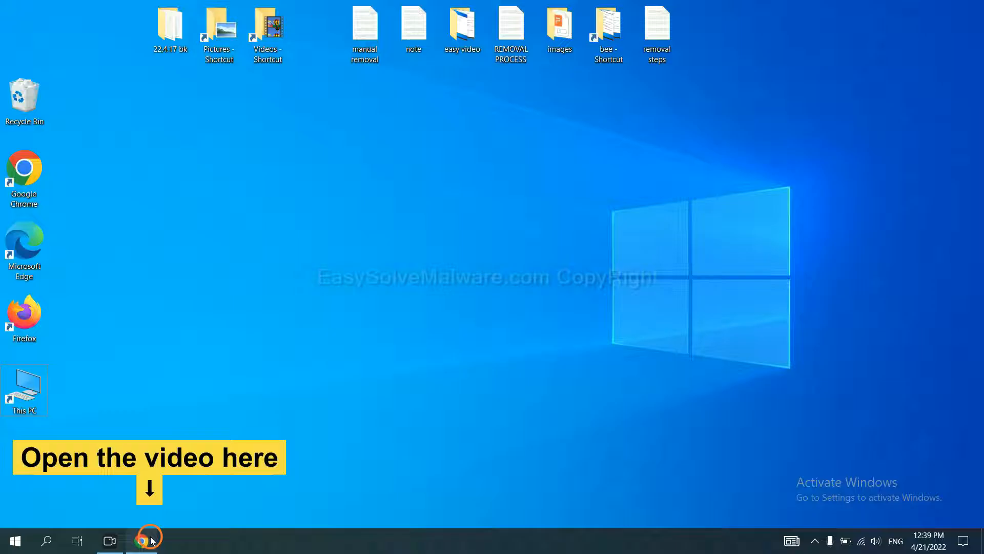
# Step: Download the SpyHunter for Windows installer from the easysolvemalware guide in Chrome
pyautogui.click(141, 541)
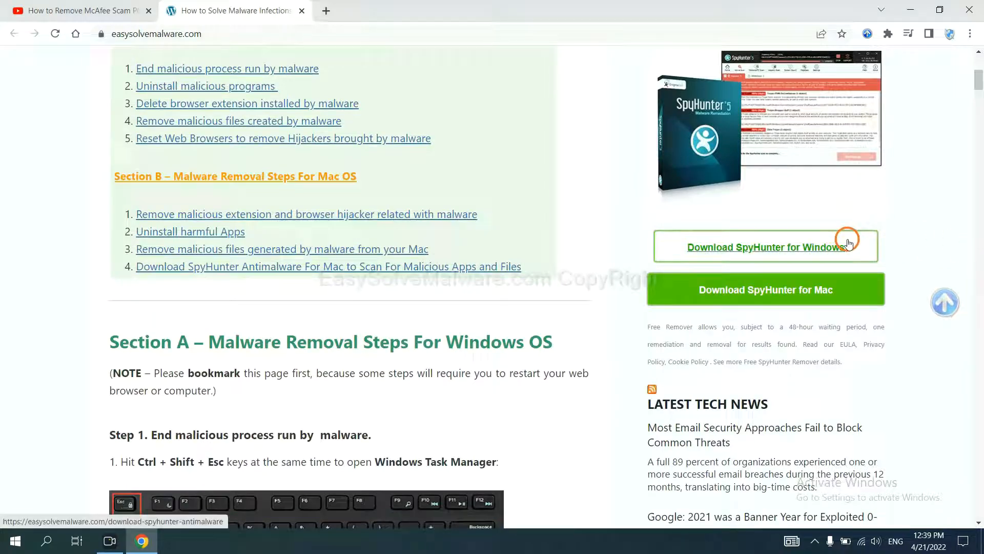
pyautogui.click(766, 247)
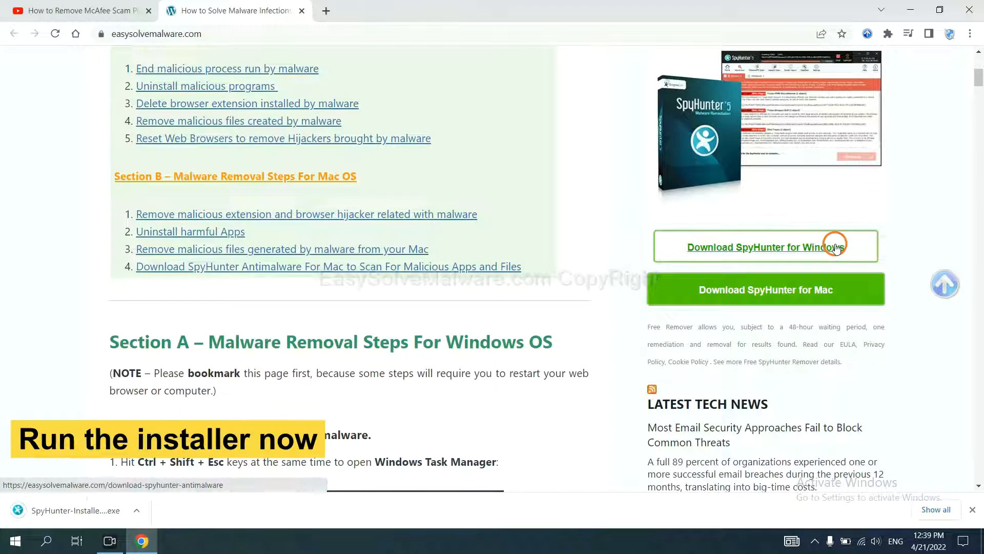
pyautogui.moveTo(60, 510)
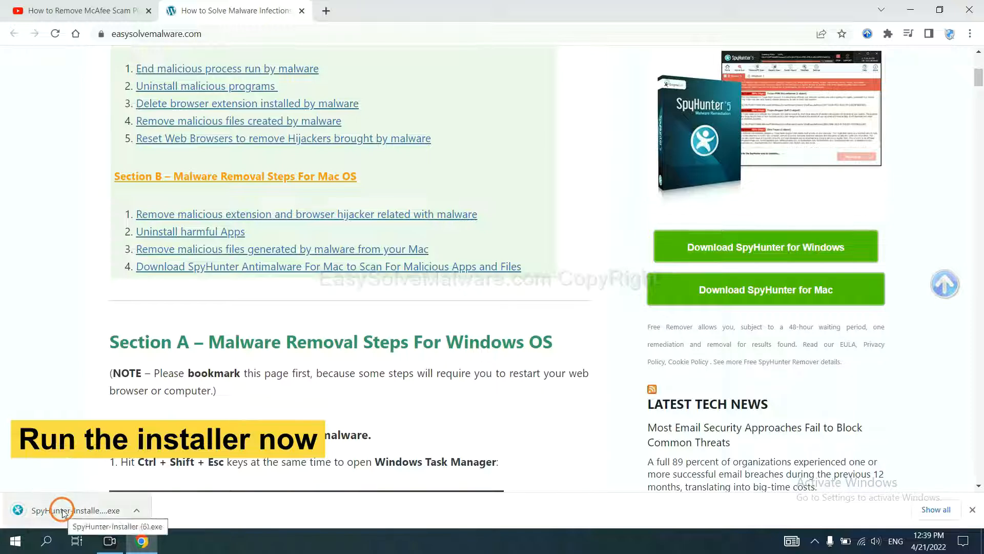
# Step: Run SpyHunter-Installer.exe and install SpyHunter with English as its language
pyautogui.click(62, 509)
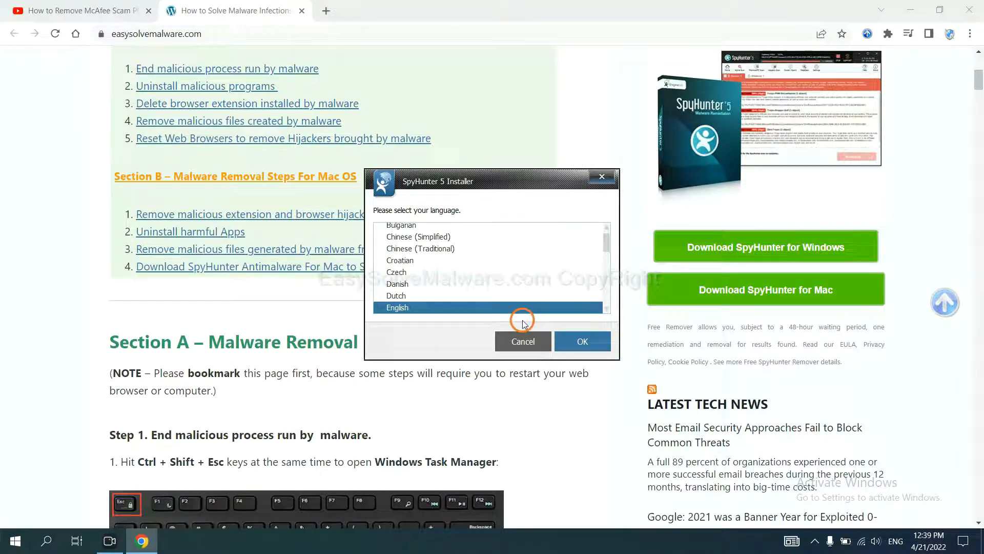
pyautogui.click(582, 342)
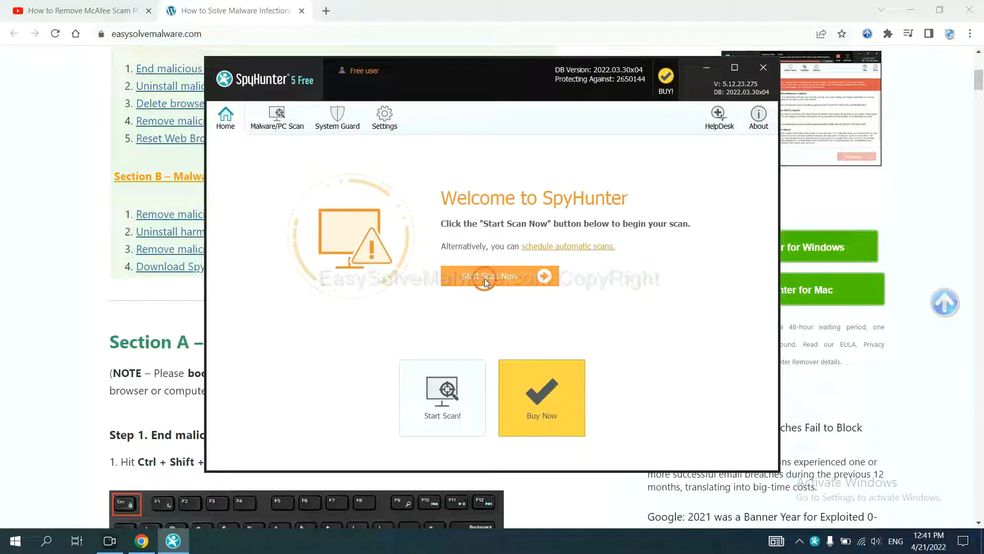
# Step: Scan the computer and move past the unknown startup object to registration options
pyautogui.click(488, 276)
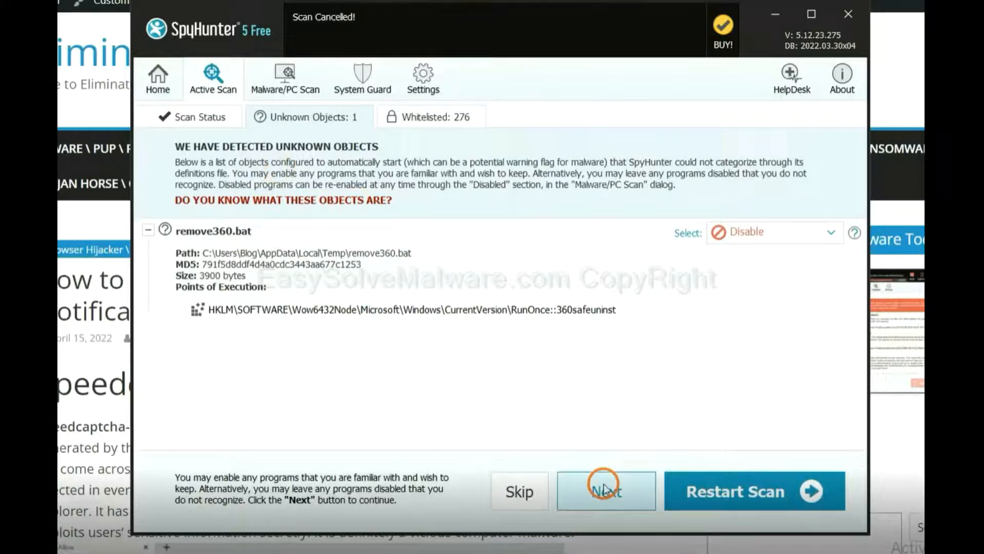
pyautogui.click(603, 491)
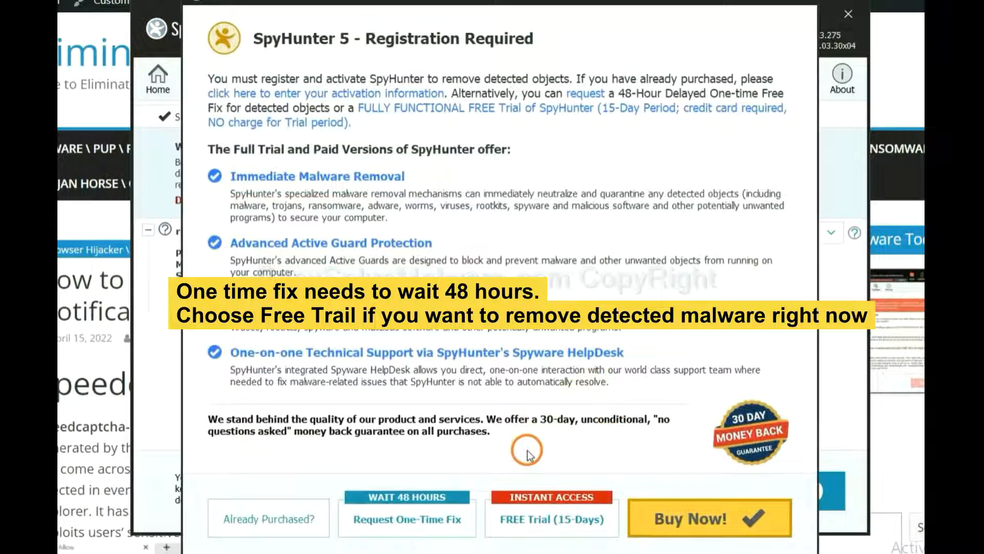
pyautogui.moveTo(417, 519)
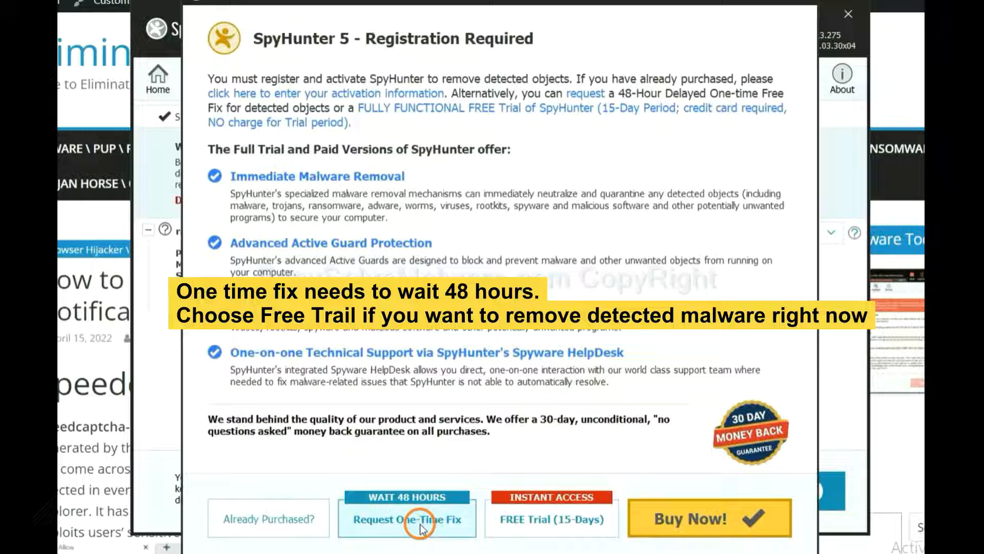
pyautogui.moveTo(542, 527)
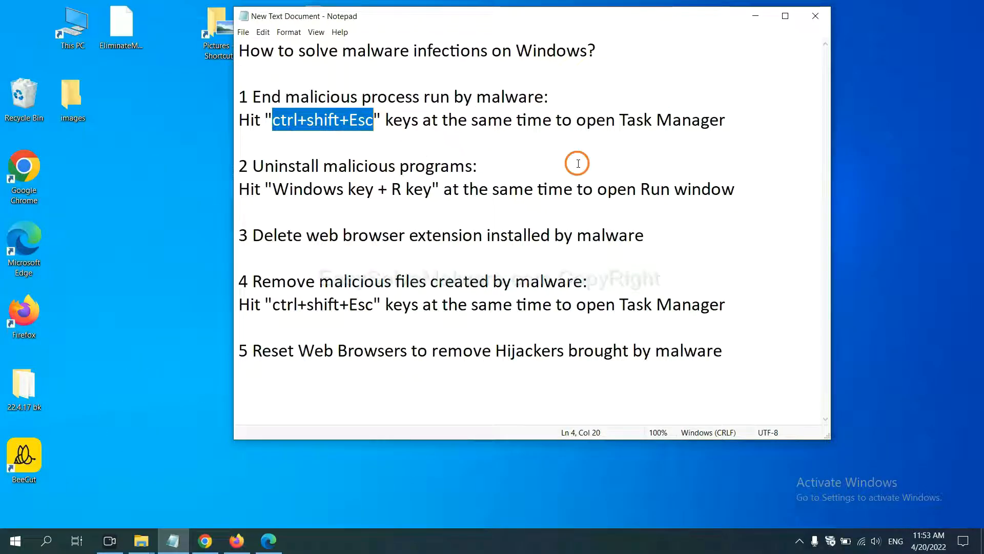
# Step: Select the 'ctrl+shift+Esc' shortcut on step 1 of the Notepad notes
pyautogui.click(372, 120)
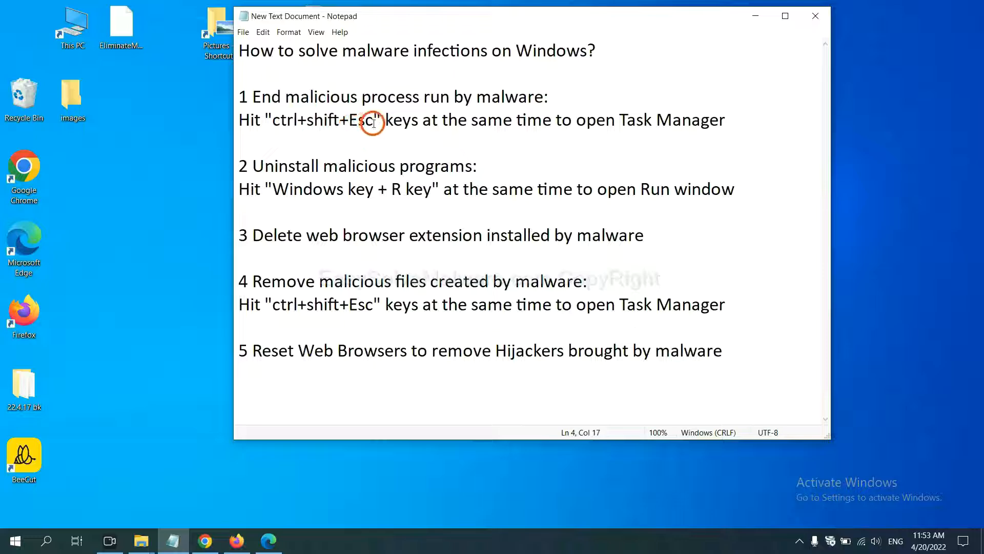
pyautogui.moveTo(273, 120); pyautogui.dragTo(372, 120)
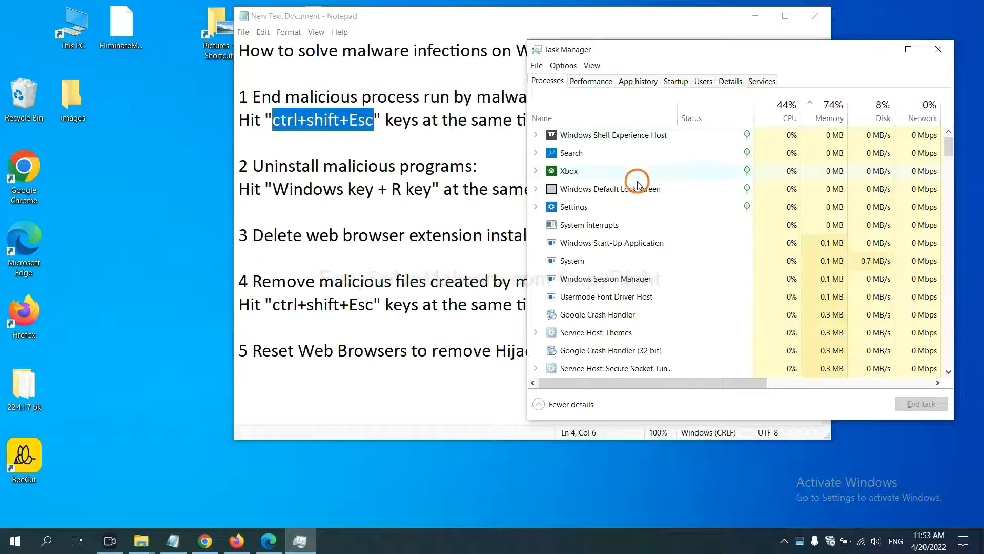
pyautogui.moveTo(634, 258)
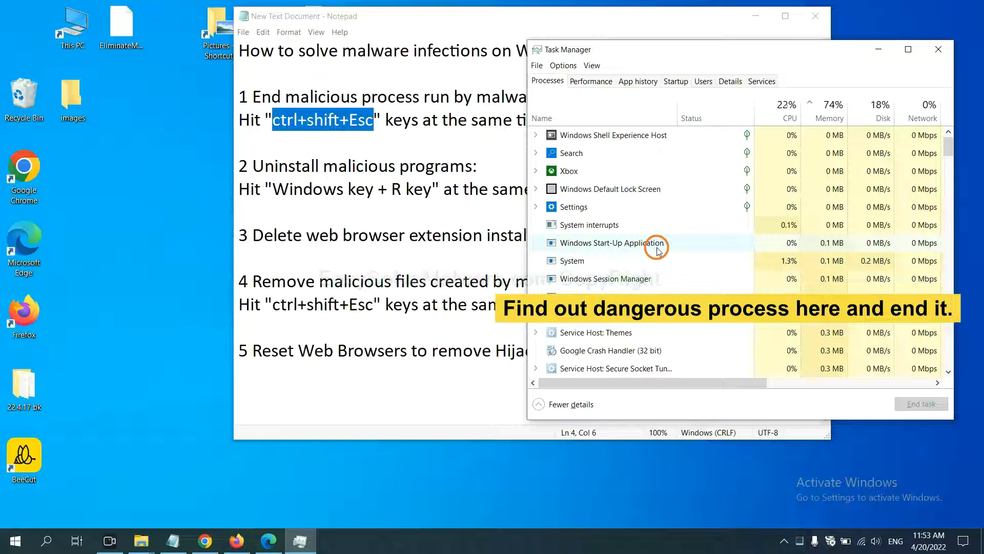
pyautogui.moveTo(657, 258)
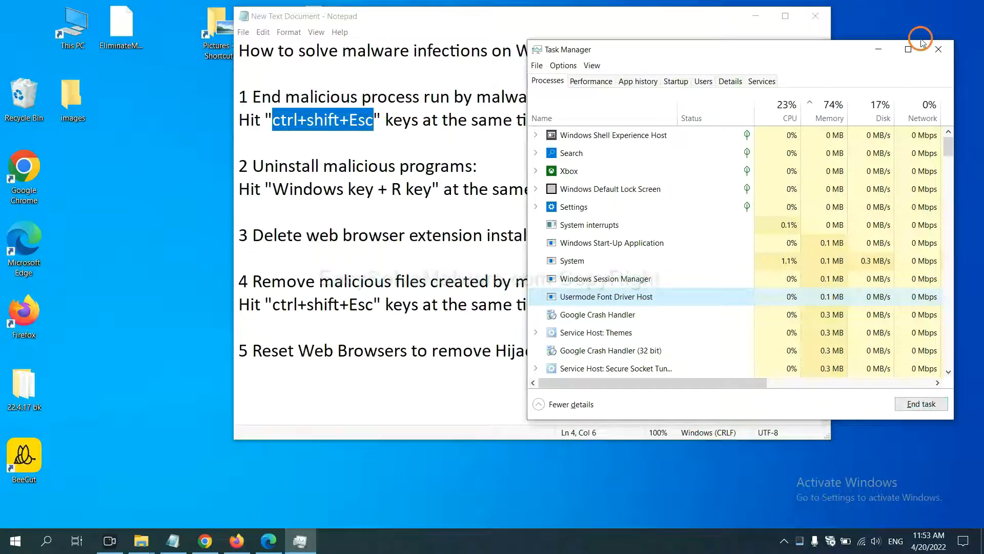
pyautogui.click(939, 49)
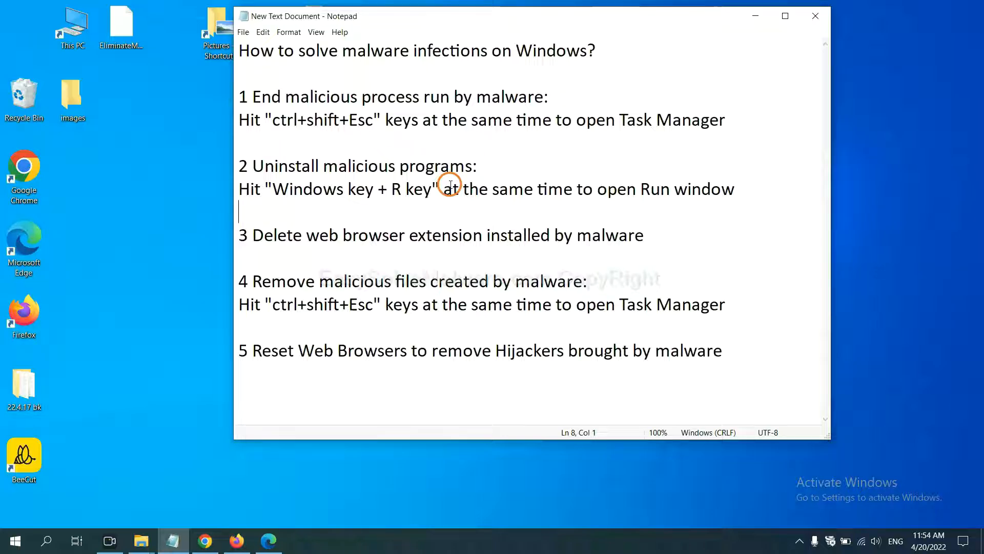
pyautogui.moveTo(222, 190)
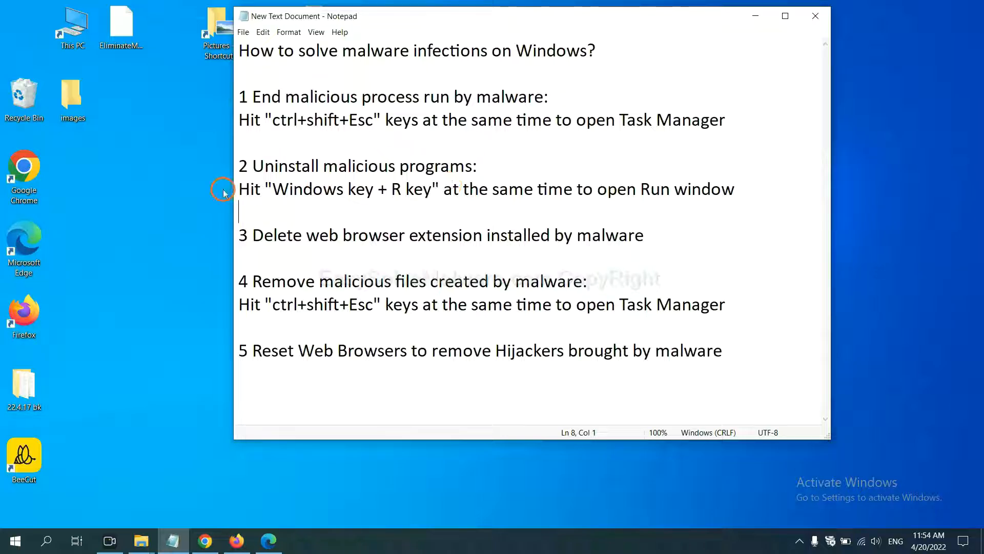
# Step: Highlight 'Windows key + R key' in step 2 and bring up the Run window
pyautogui.doubleClick(307, 189)
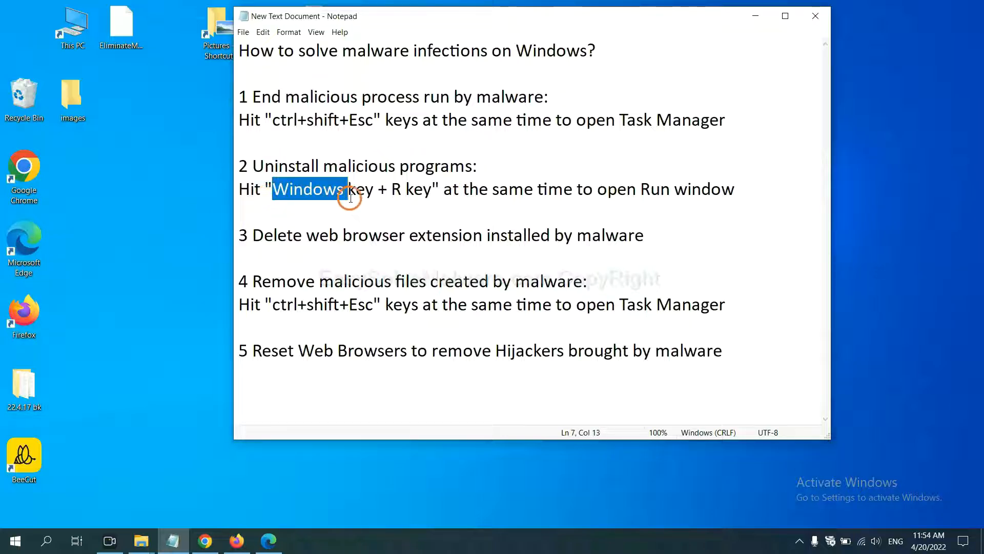
pyautogui.moveTo(348, 190); pyautogui.dragTo(430, 190)
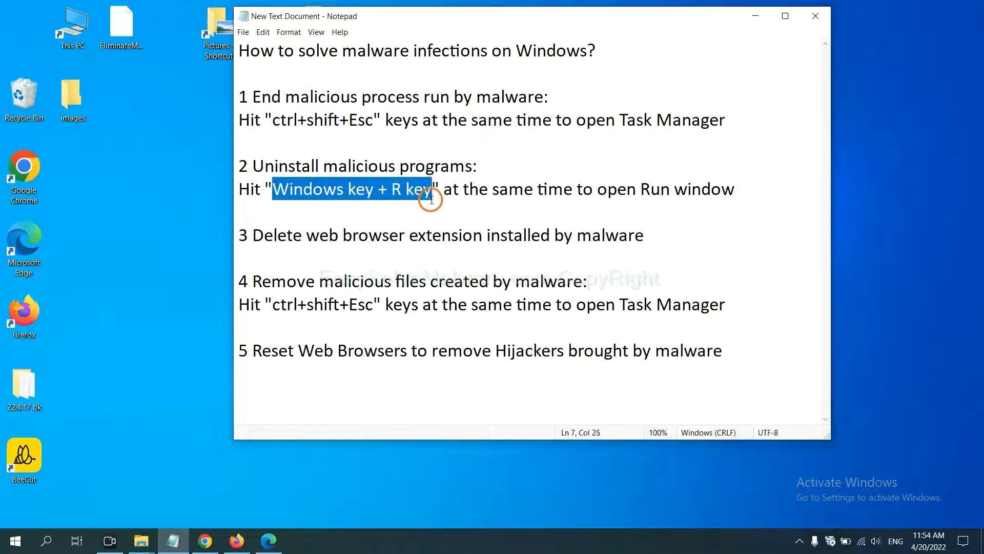
pyautogui.press('Win+r')
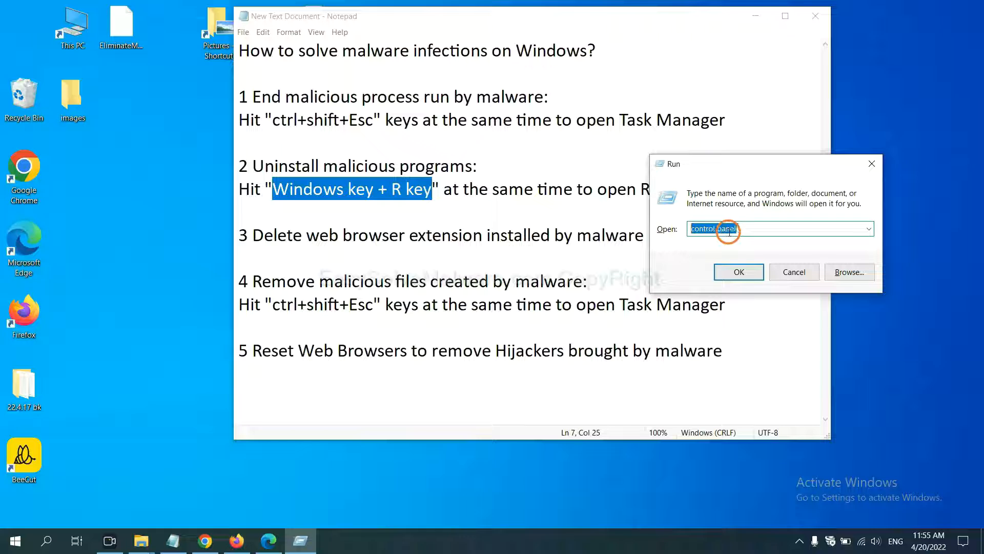
# Step: Launch Control Panel's 'Uninstall a program' list and select a suspect program
pyautogui.click(739, 272)
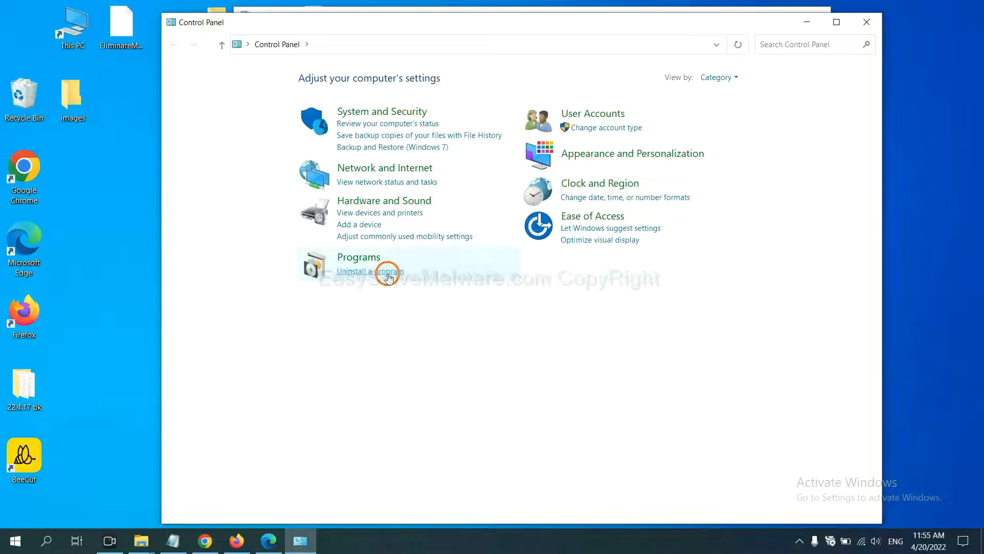
pyautogui.click(376, 270)
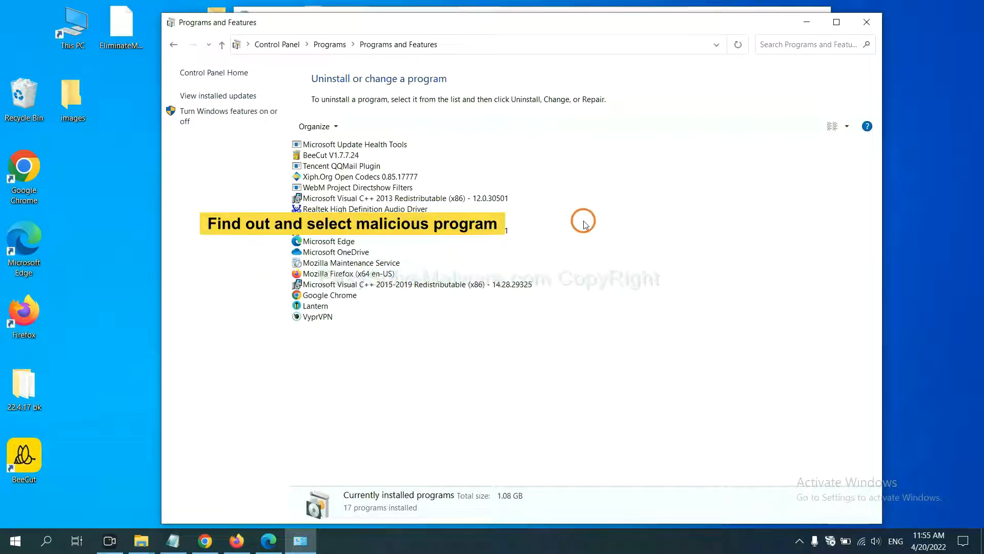
pyautogui.moveTo(598, 211)
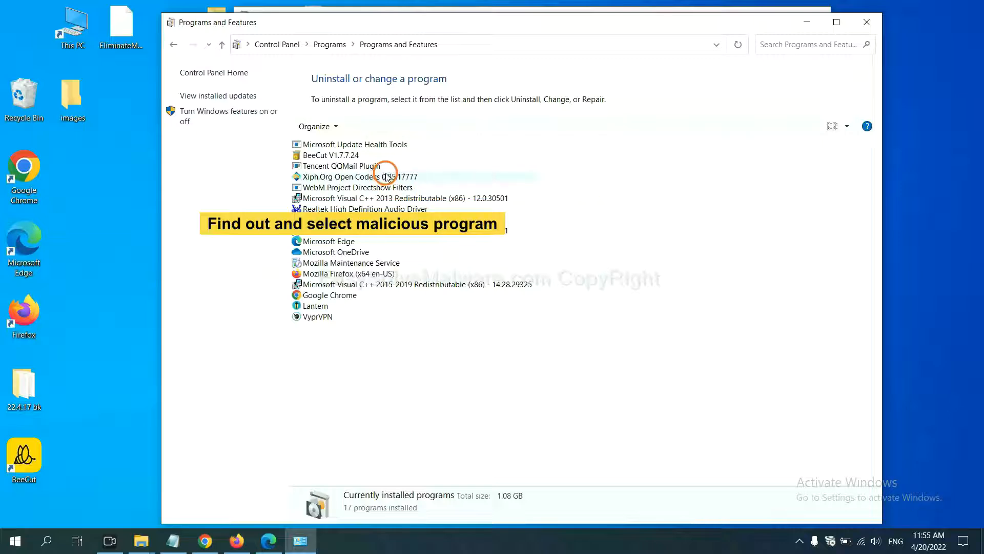
pyautogui.click(359, 176)
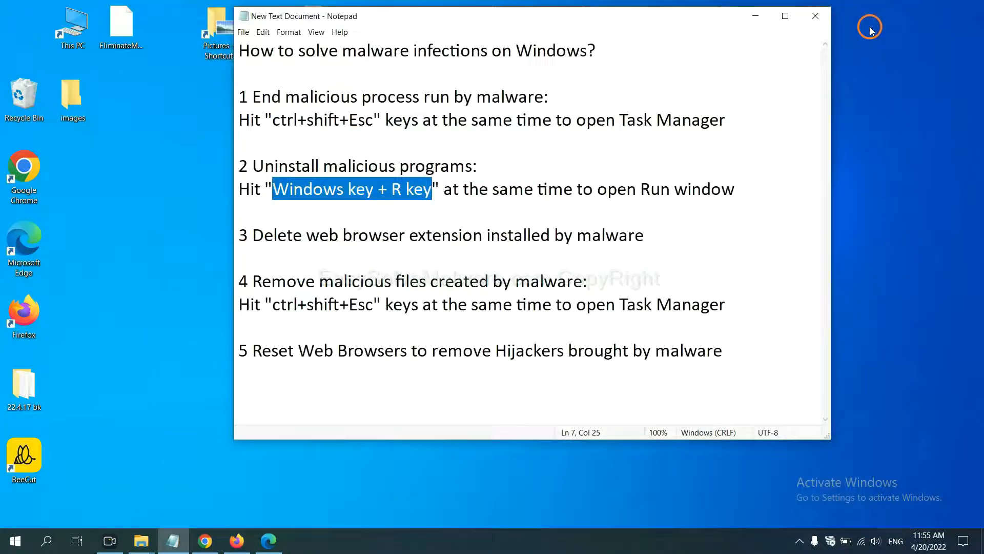
# Step: View Chrome's installed extensions through More tools, finding only Scroll To Top
pyautogui.write('suspicious')
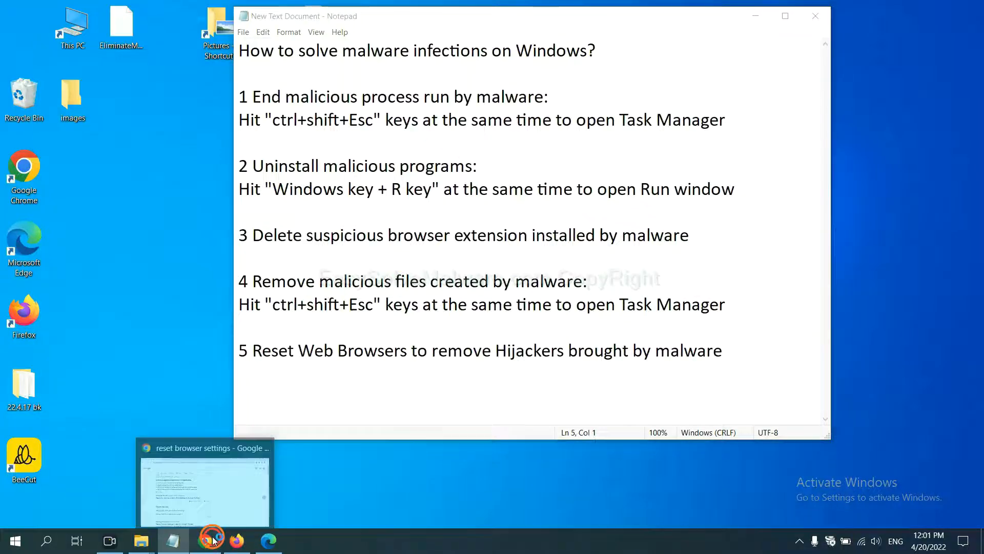
pyautogui.click(206, 540)
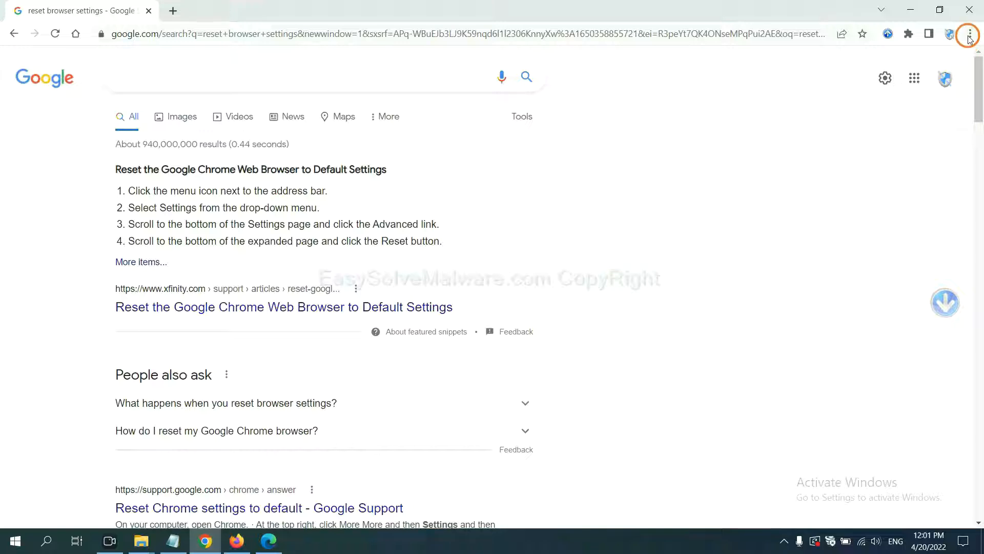
pyautogui.click(969, 34)
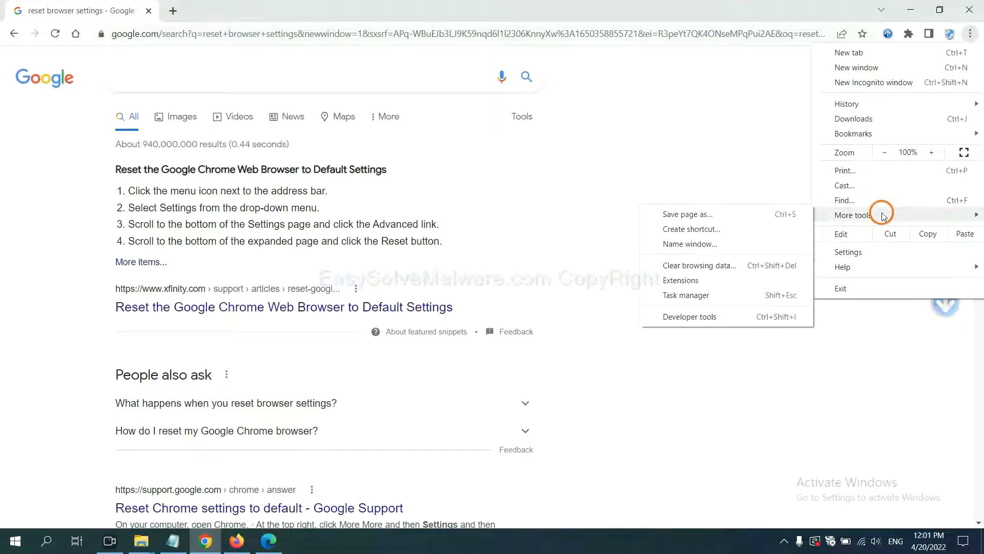
pyautogui.moveTo(726, 278)
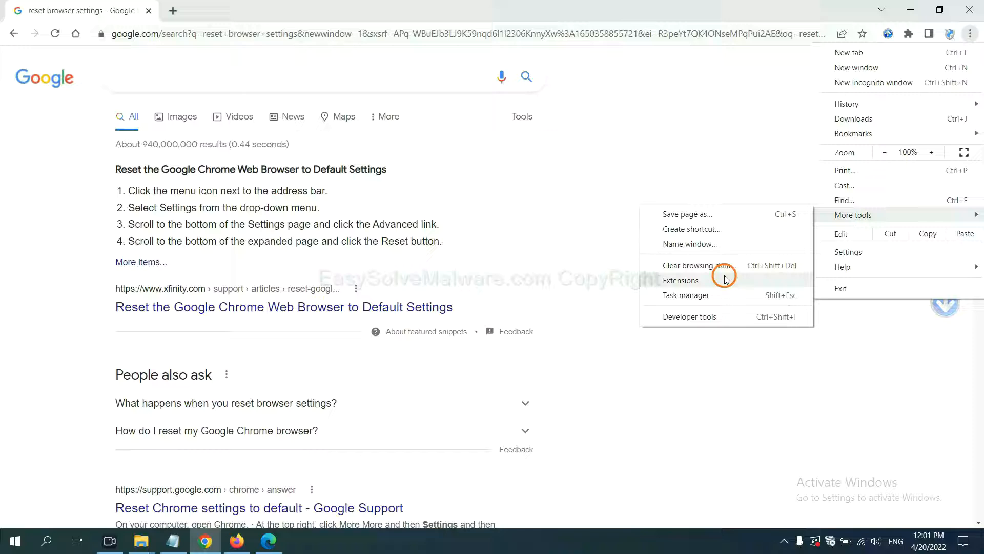
pyautogui.click(681, 280)
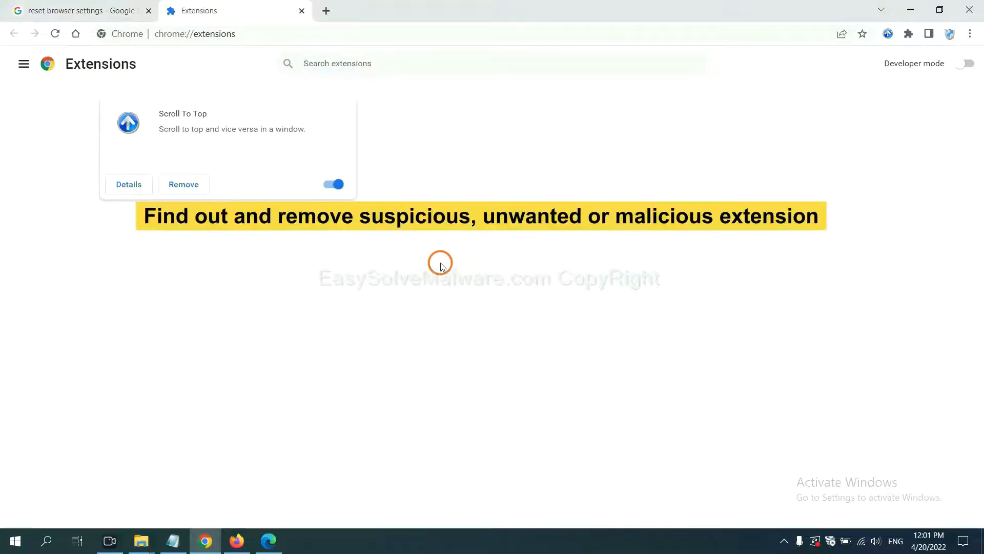
pyautogui.moveTo(447, 251)
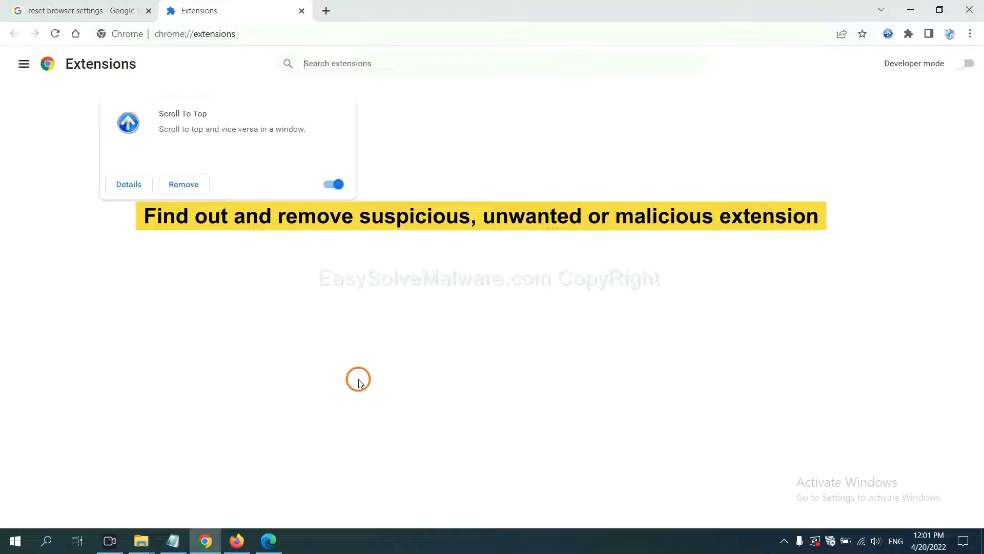
pyautogui.click(236, 541)
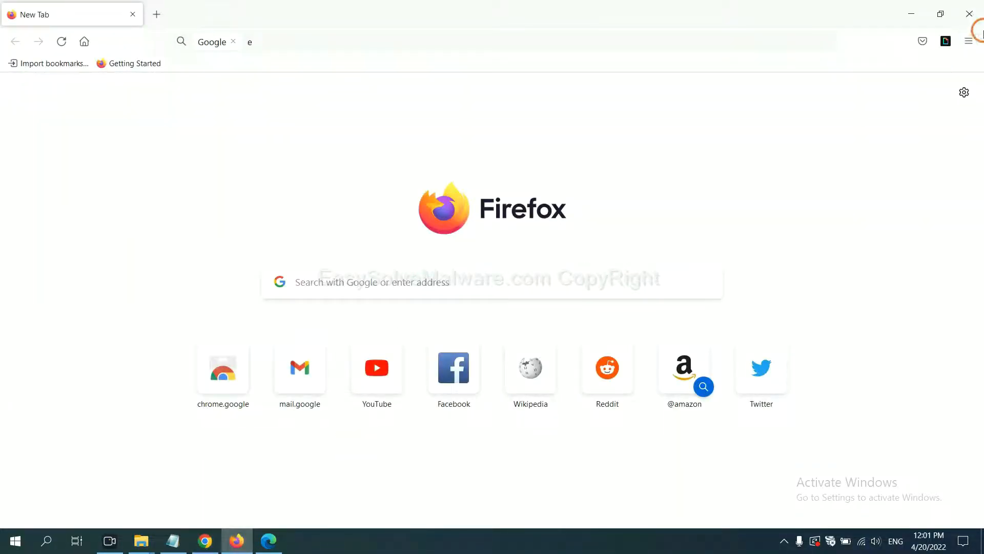
# Step: Open Firefox's Add-ons and themes manager and show actions for GIPHY for Firefox
pyautogui.click(969, 41)
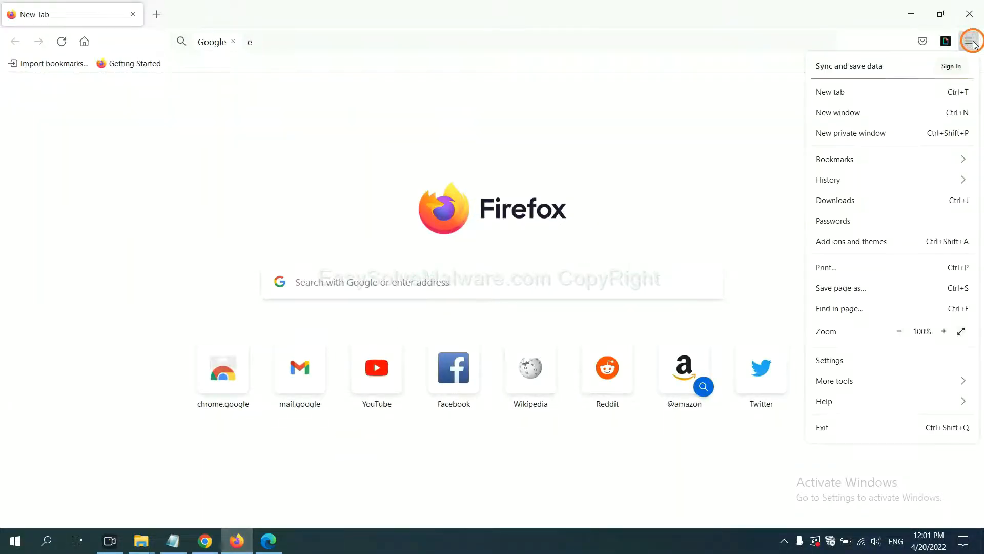
pyautogui.moveTo(879, 188)
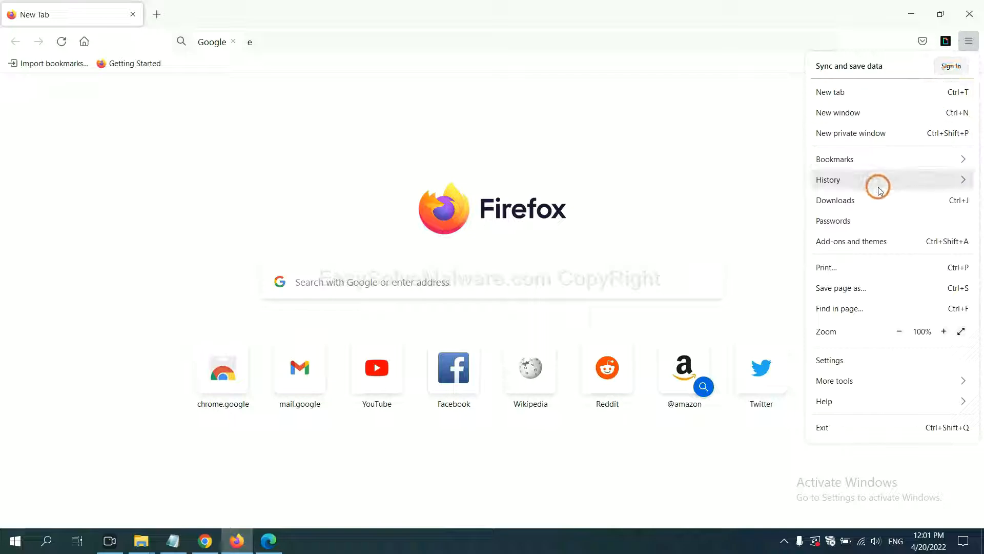
pyautogui.moveTo(860, 248)
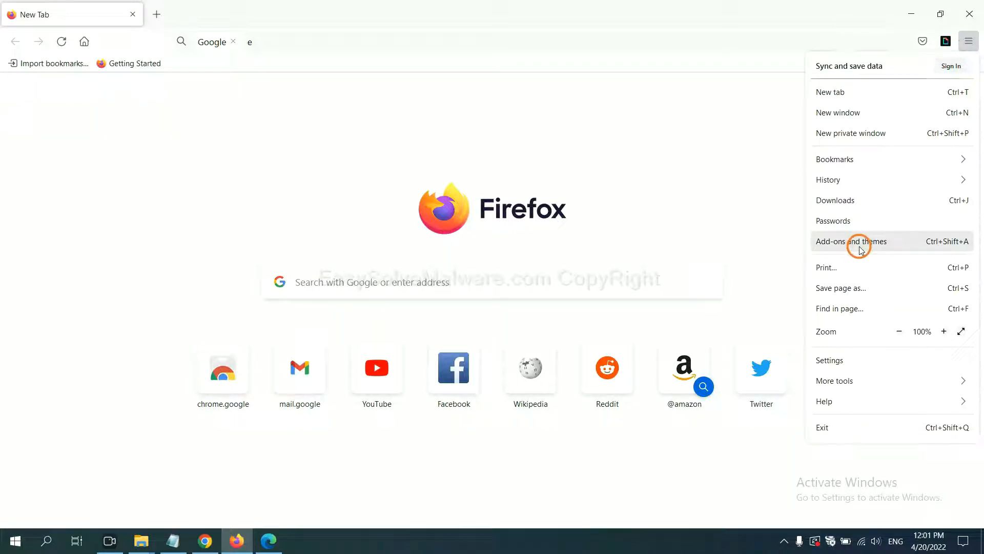
pyautogui.click(859, 241)
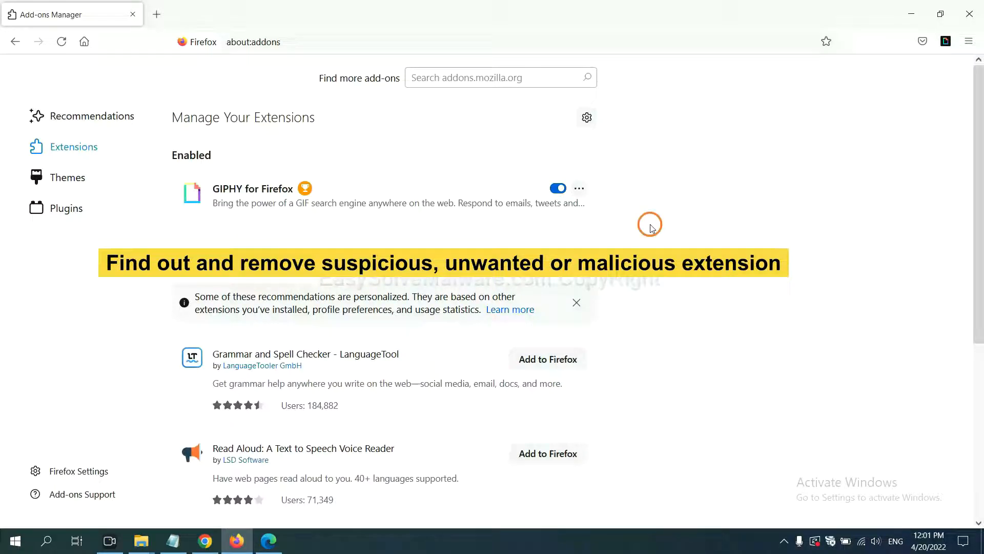
pyautogui.click(579, 189)
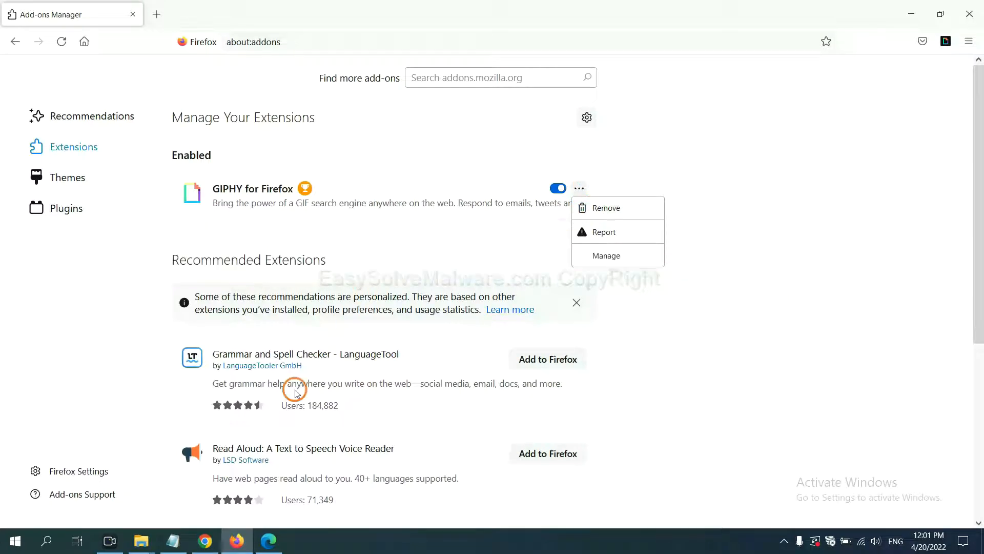
pyautogui.click(269, 541)
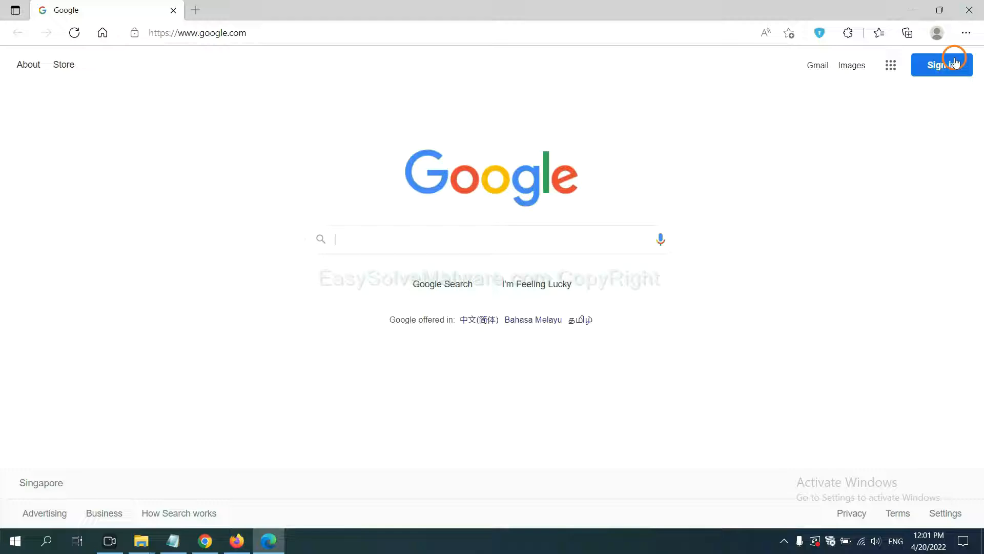
# Step: Open Edge's extension management page and remove ArcVpn Free Fast VPN Proxy
pyautogui.click(965, 33)
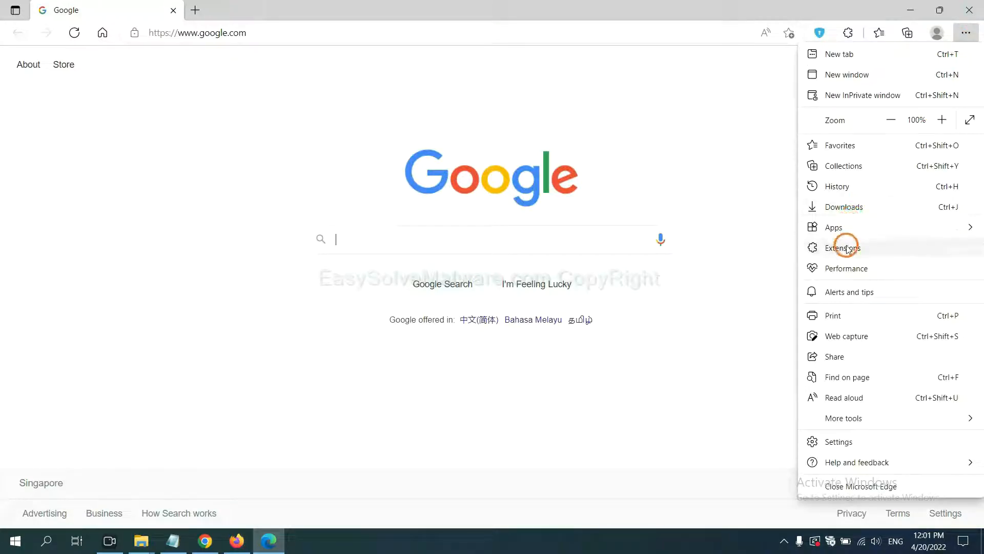
pyautogui.click(843, 247)
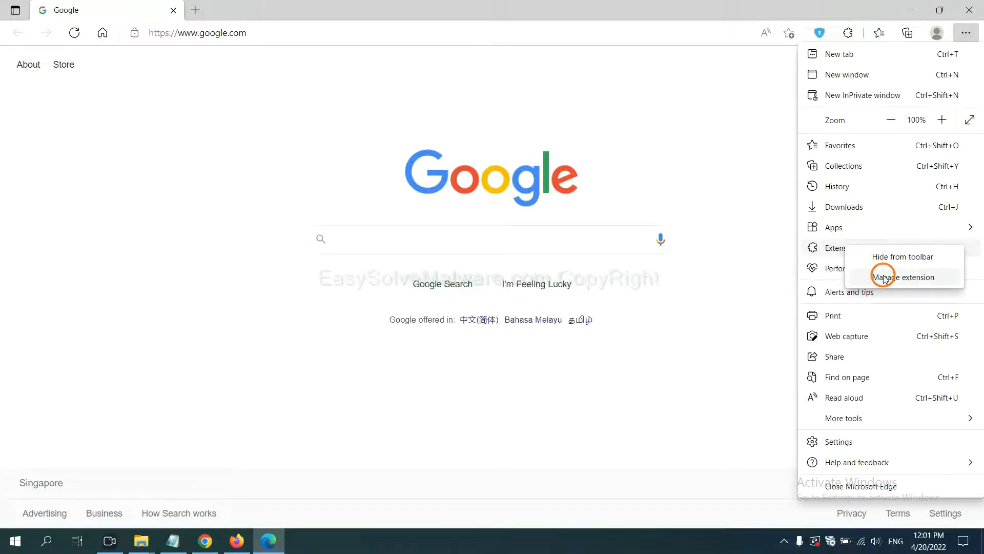
pyautogui.click(904, 277)
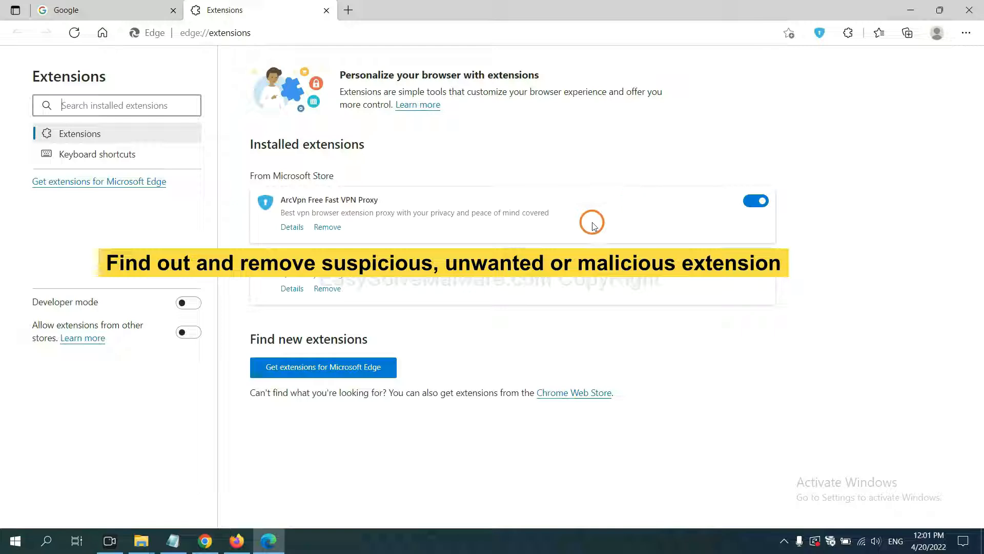
pyautogui.moveTo(407, 243)
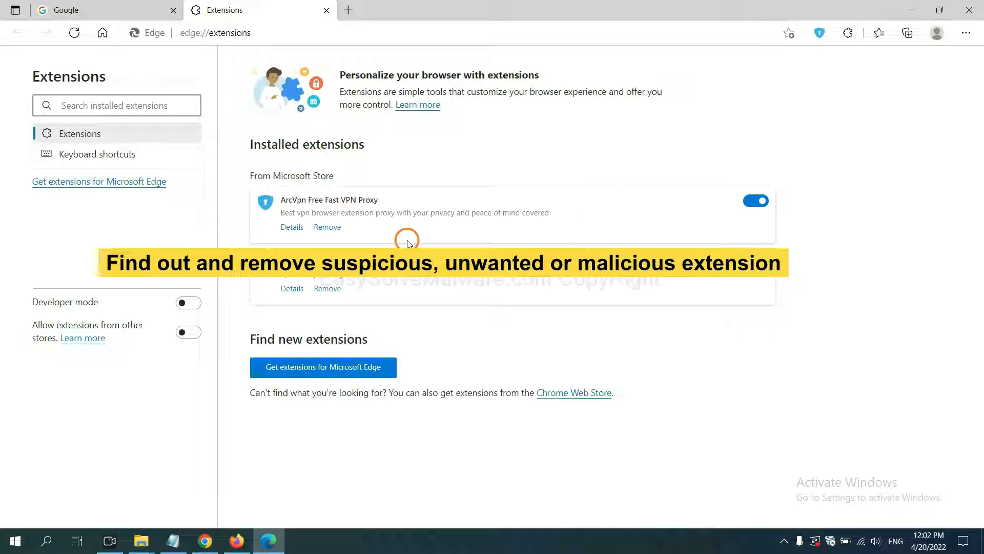
pyautogui.moveTo(336, 230)
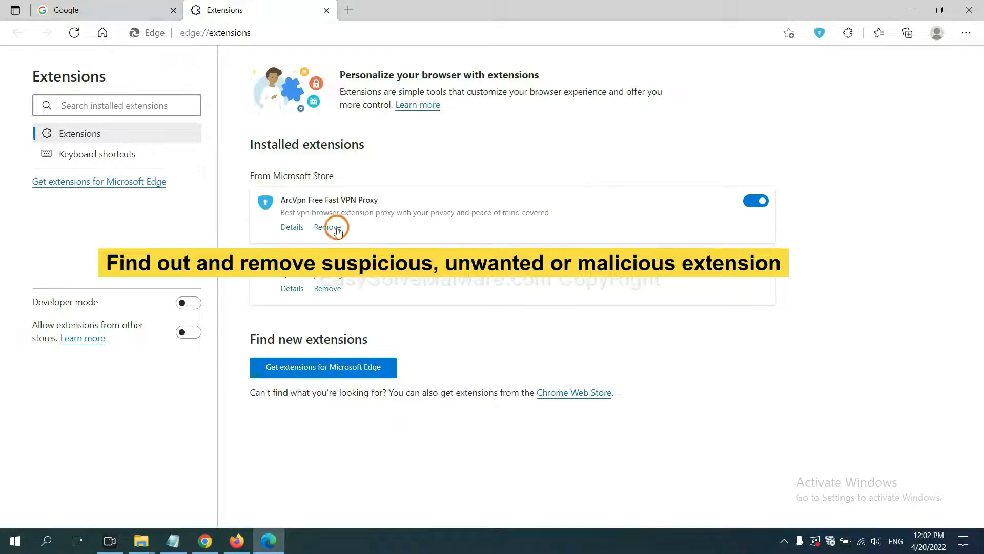
pyautogui.click(329, 228)
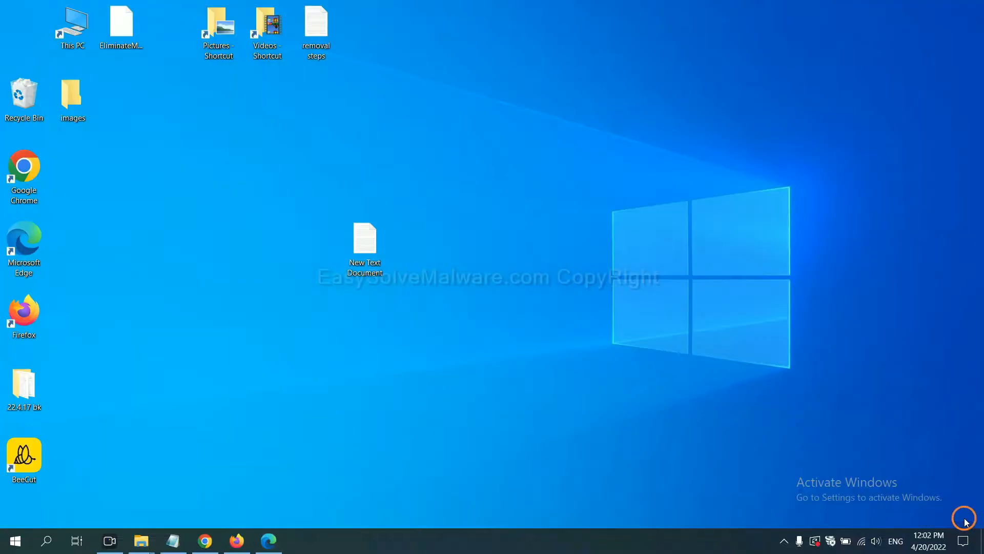
# Step: Reopen the New Text Document notes and run regedit from the Run window
pyautogui.doubleClick(365, 238)
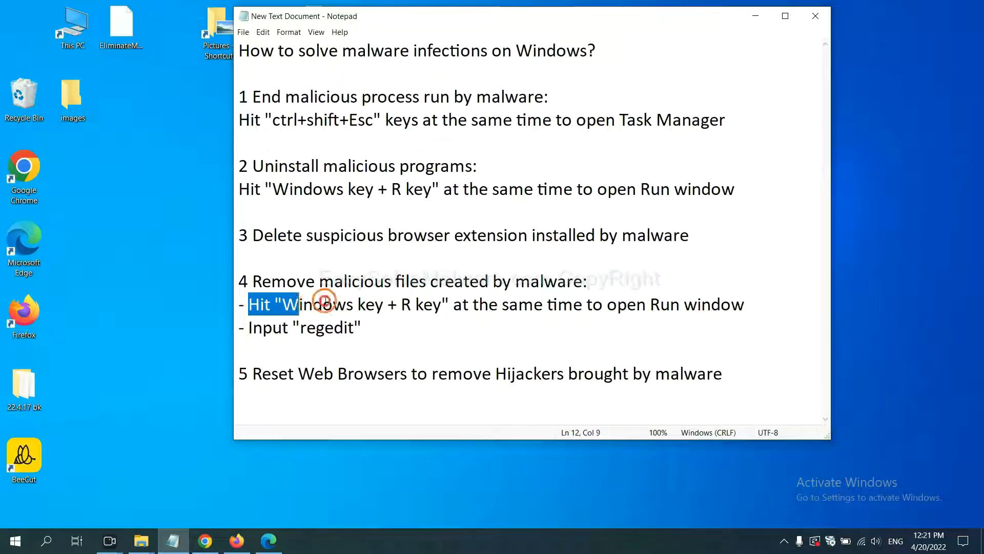
pyautogui.click(572, 306)
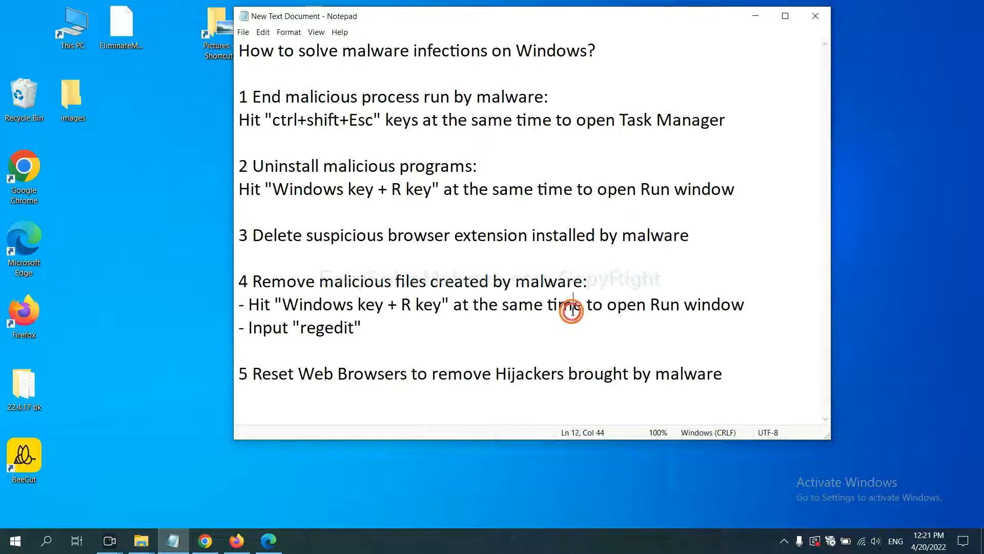
pyautogui.press('Win+r')
pyautogui.write('regedit')
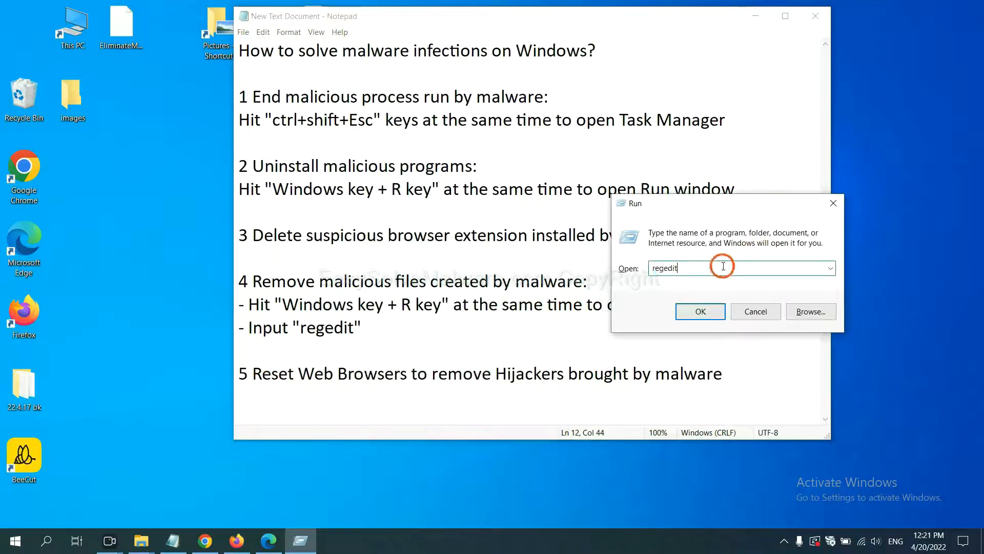
pyautogui.moveTo(694, 268)
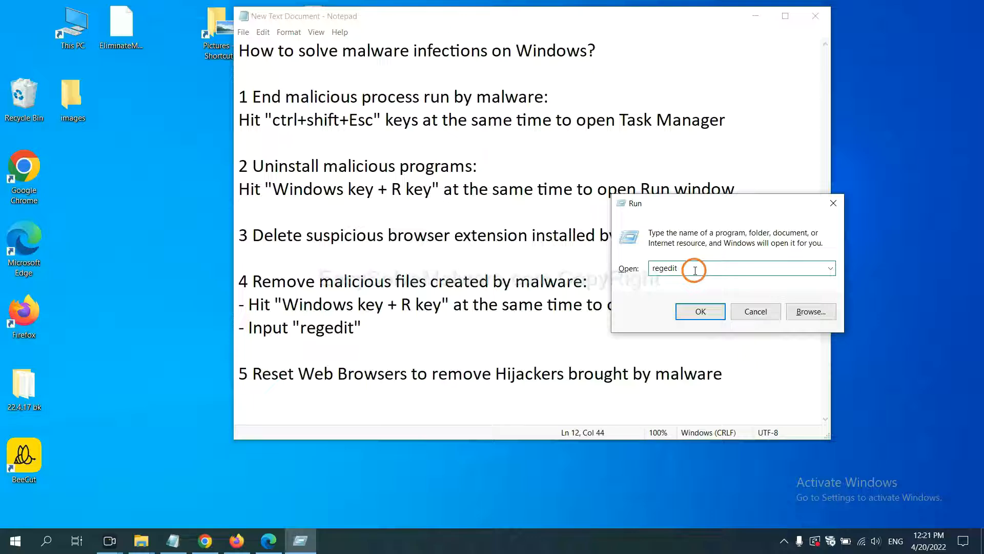
pyautogui.click(701, 311)
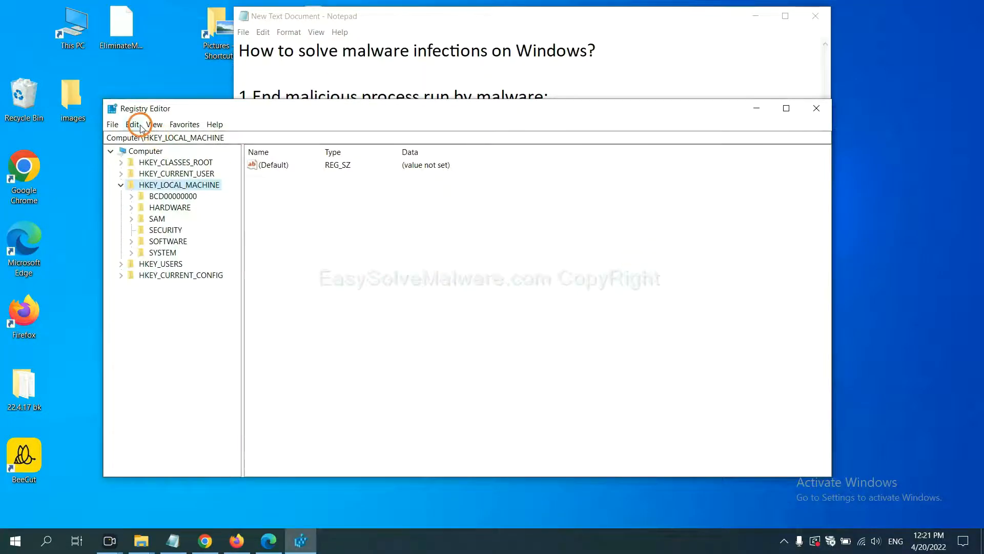
# Step: Search the registry for 'beecut' via Edit > Find, locating the BeeCut.exe browser-emulation value
pyautogui.click(132, 124)
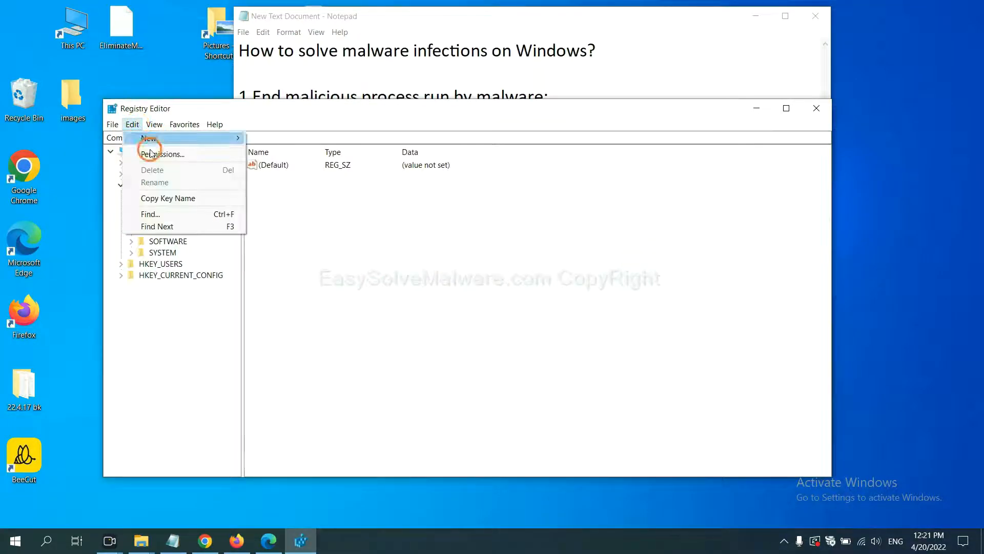
pyautogui.moveTo(173, 214)
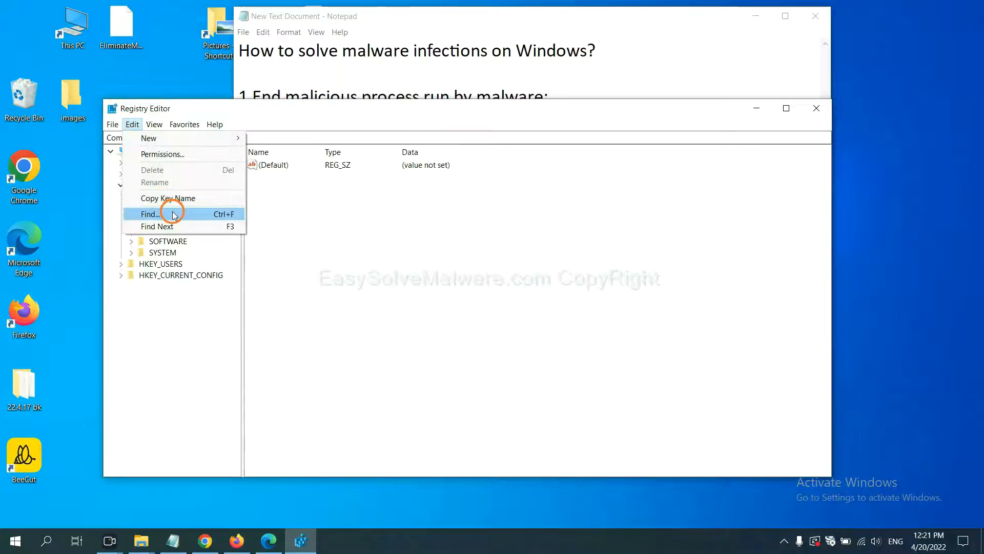
pyautogui.click(151, 214)
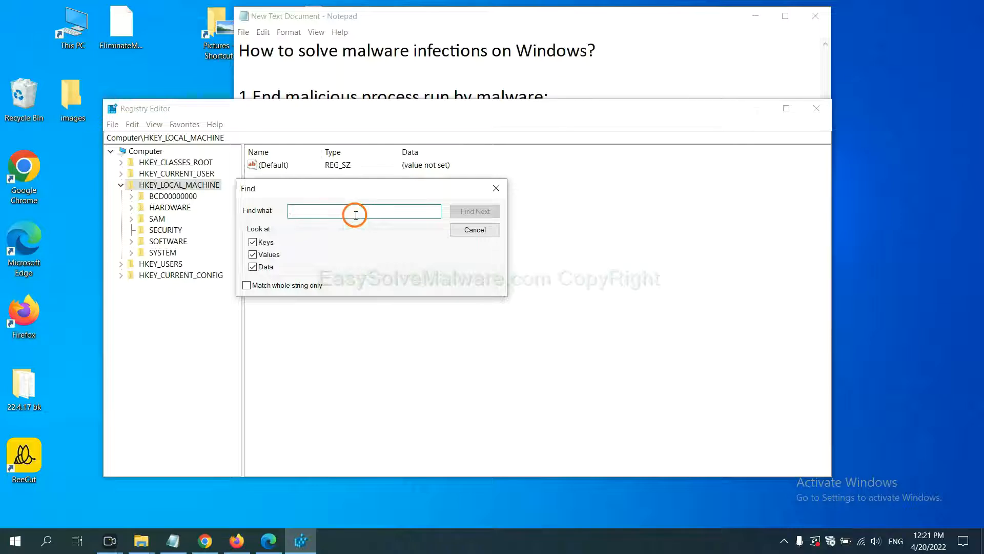
pyautogui.write('Input the name of malware')
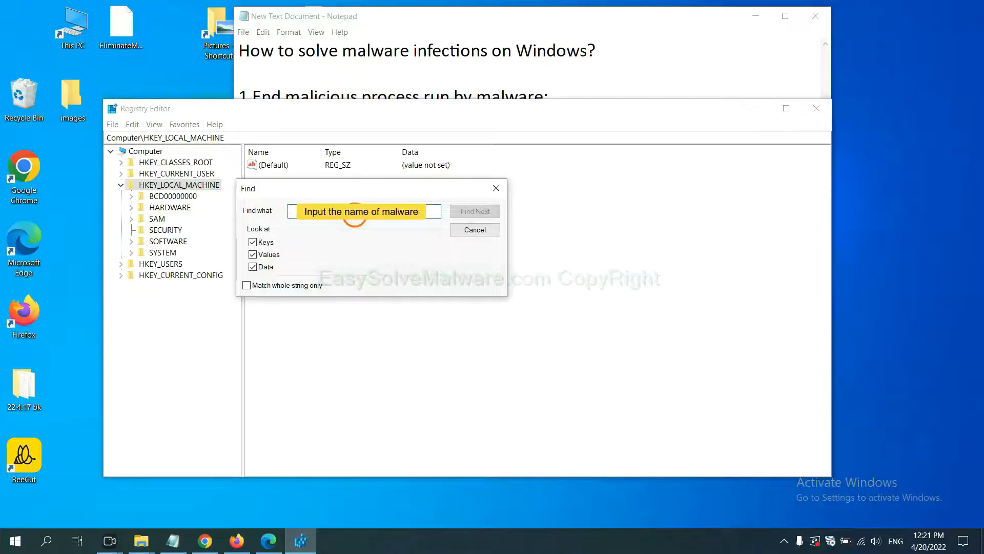
pyautogui.write('be')
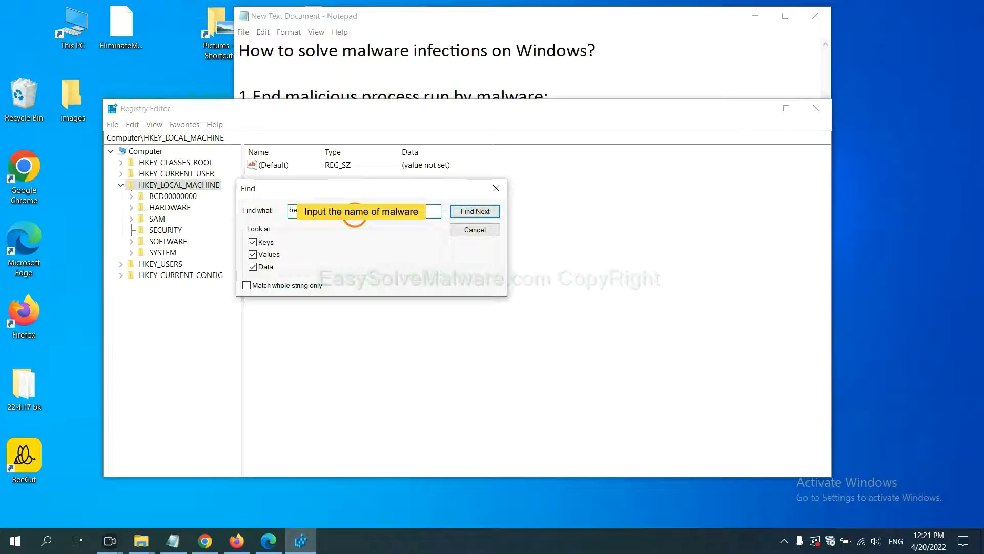
pyautogui.click(475, 211)
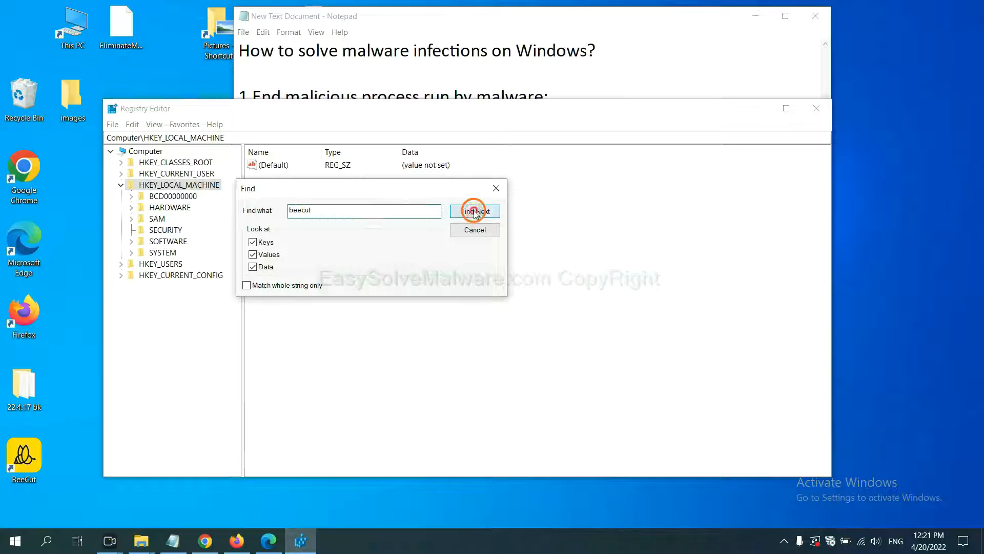
pyautogui.click(474, 211)
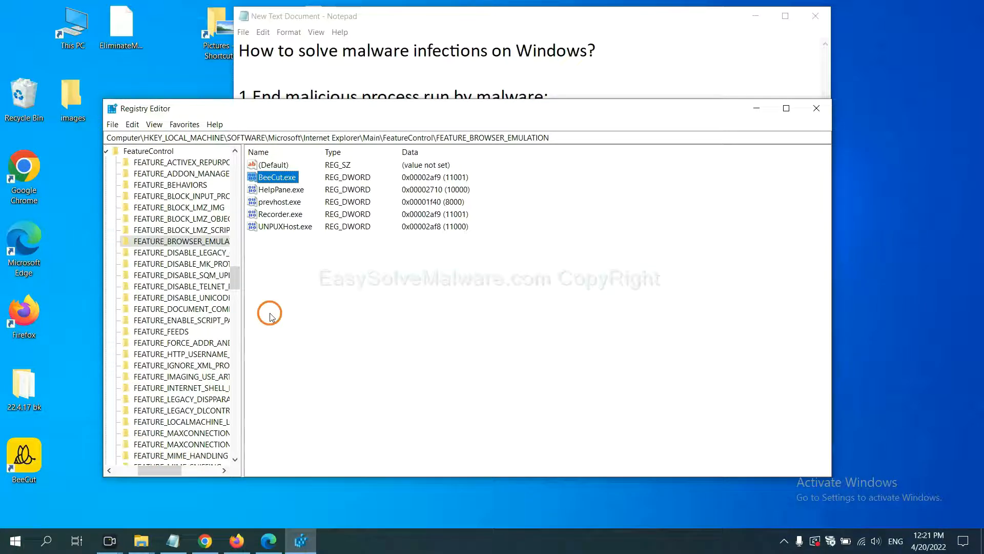
pyautogui.rightClick(199, 241)
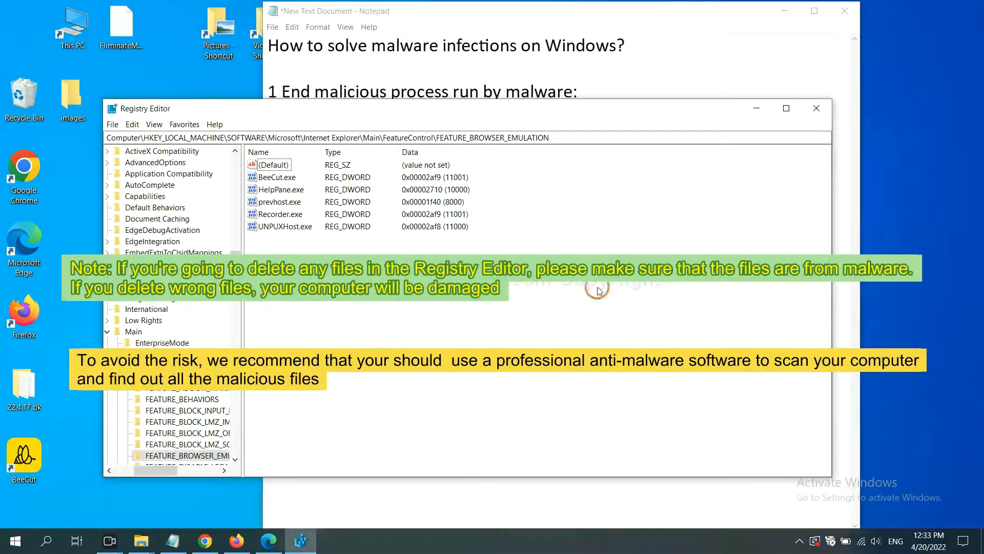
pyautogui.moveTo(471, 313)
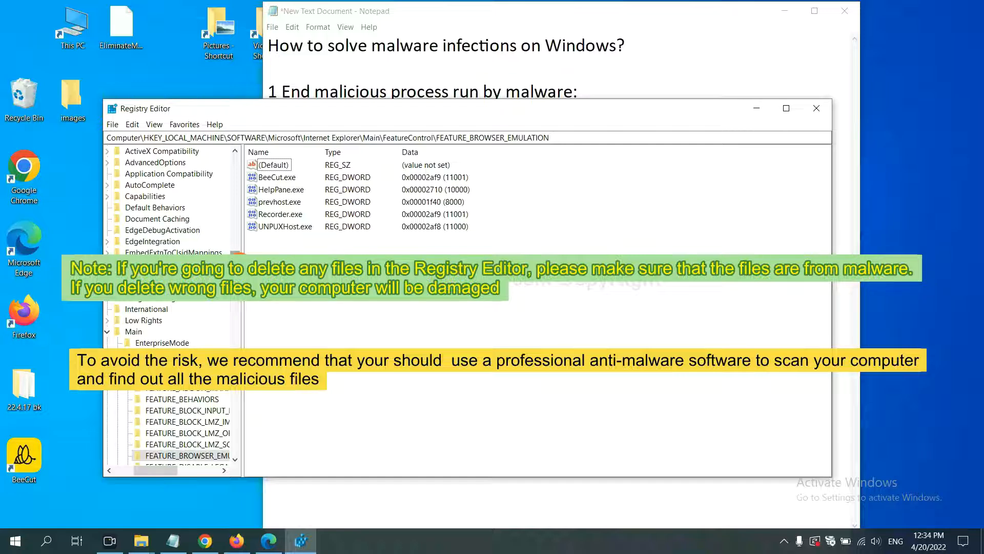
pyautogui.click(339, 314)
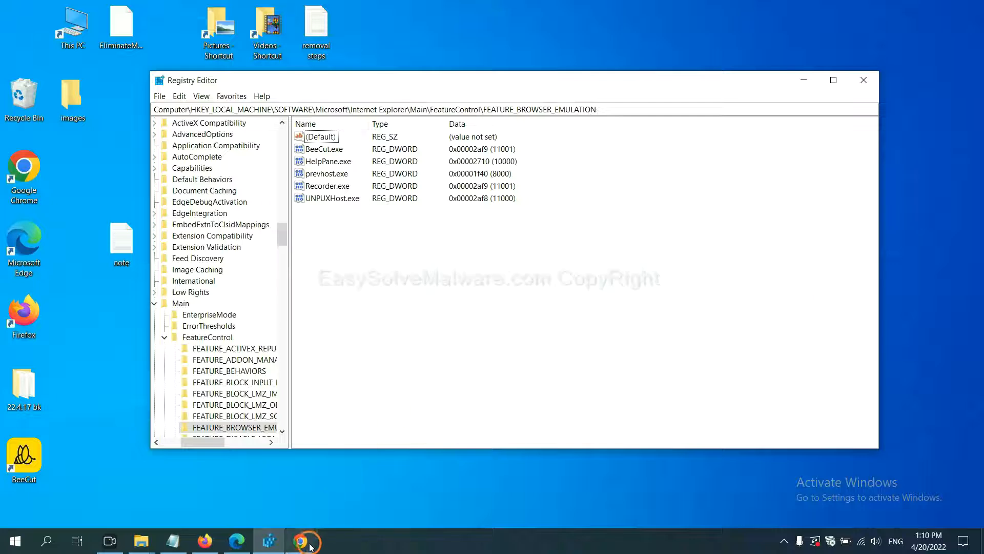
# Step: Return to the EasySolveMalware guide in Chrome and scroll through its removal steps
pyautogui.click(300, 540)
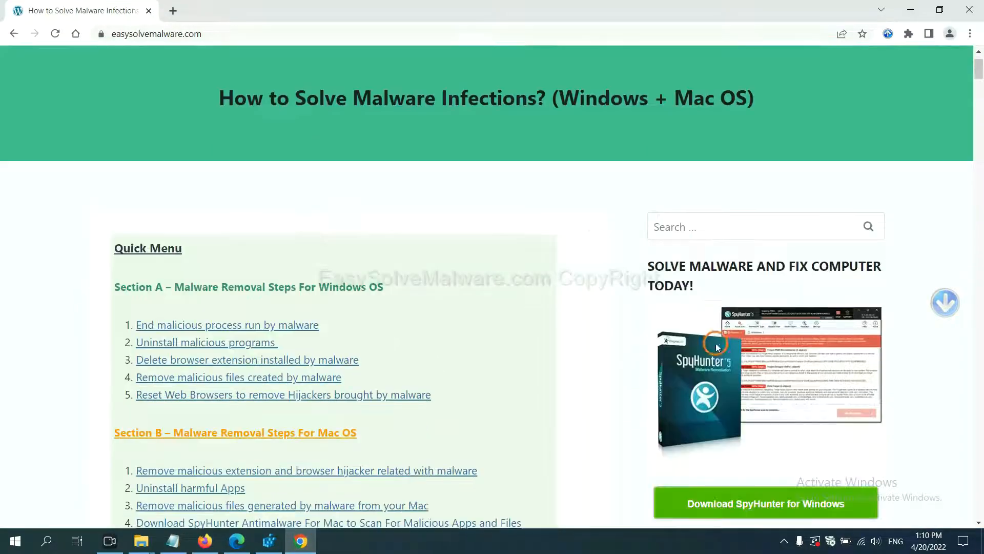
pyautogui.scroll(3)
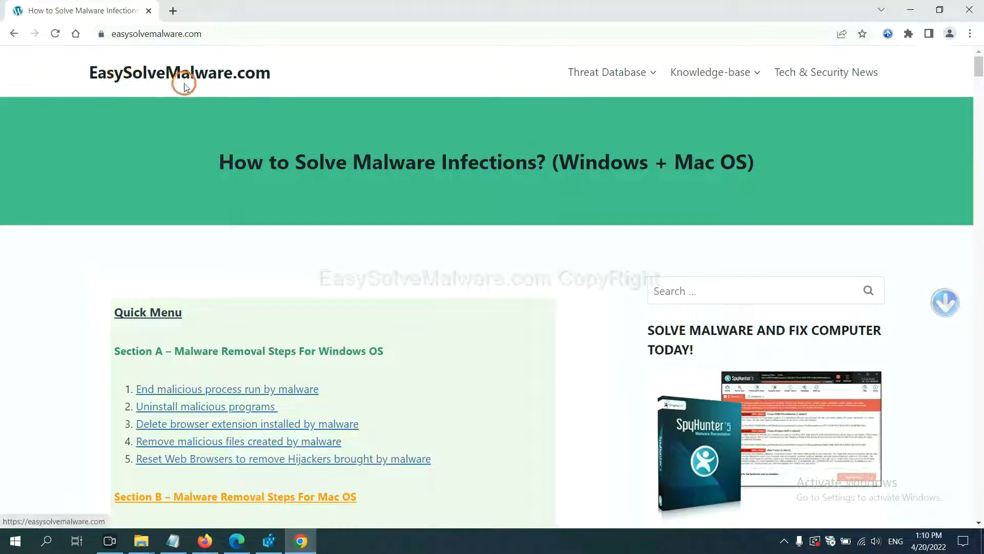
pyautogui.scroll(-3)
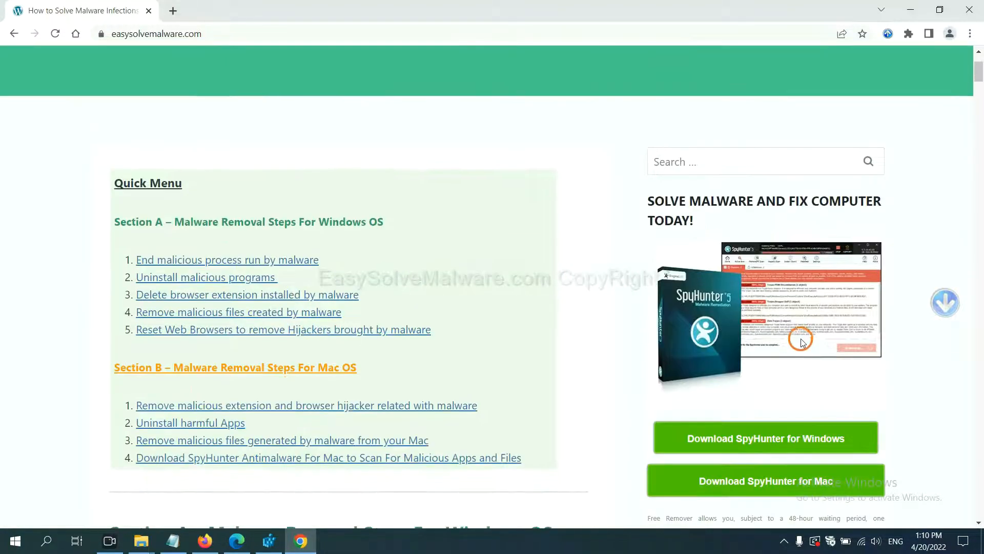
pyautogui.scroll(-3)
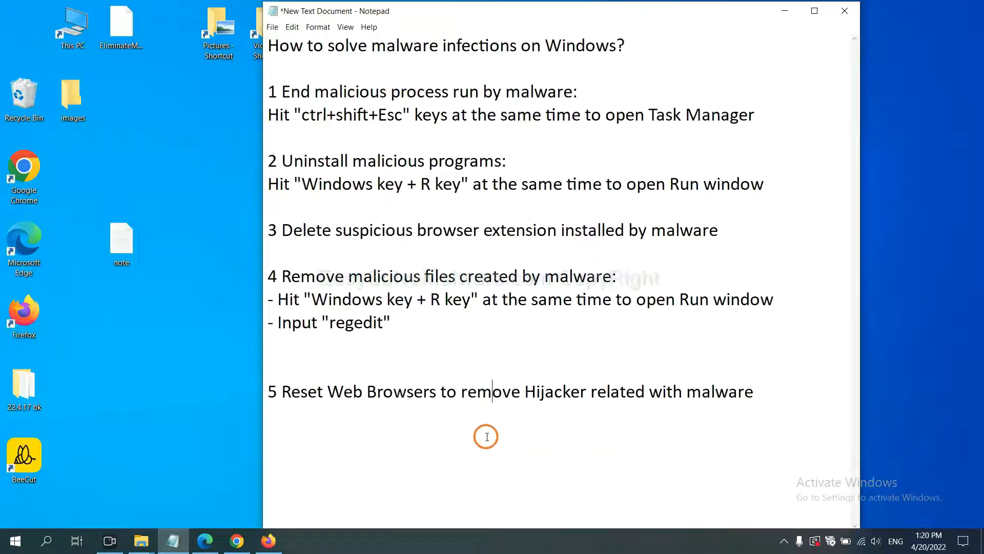
pyautogui.moveTo(268, 505)
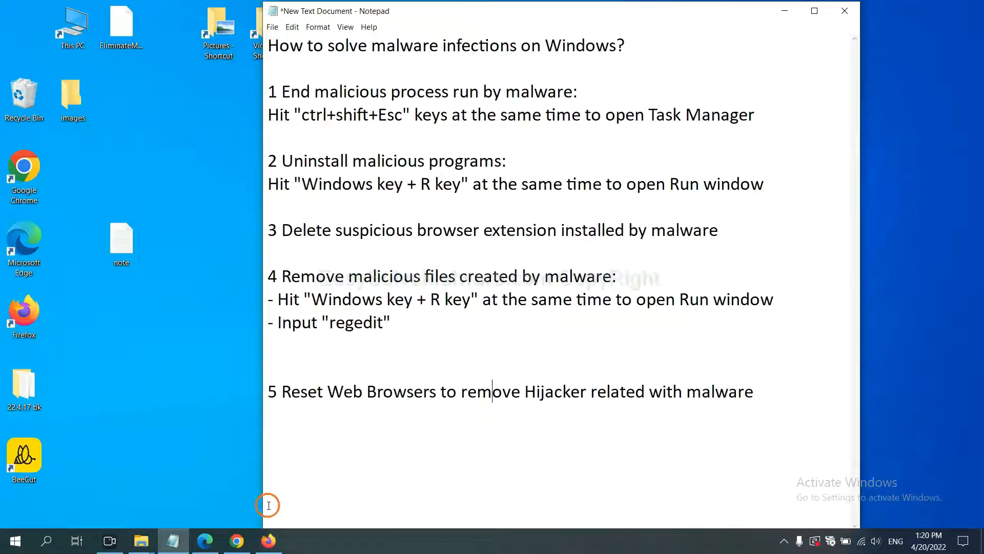
# Step: Open Chrome Settings and search 'reset' to reach Restore settings to their original defaults
pyautogui.click(237, 540)
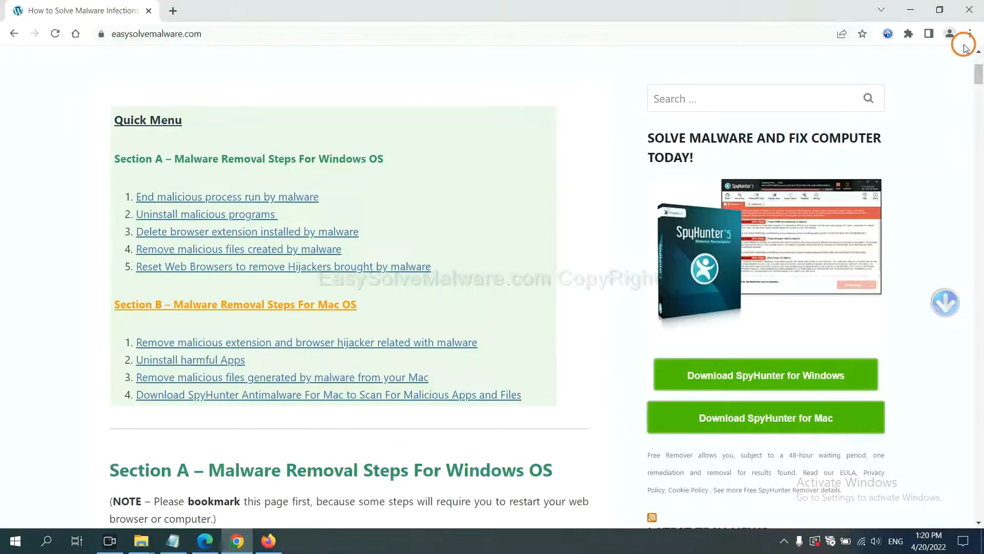
pyautogui.click(973, 33)
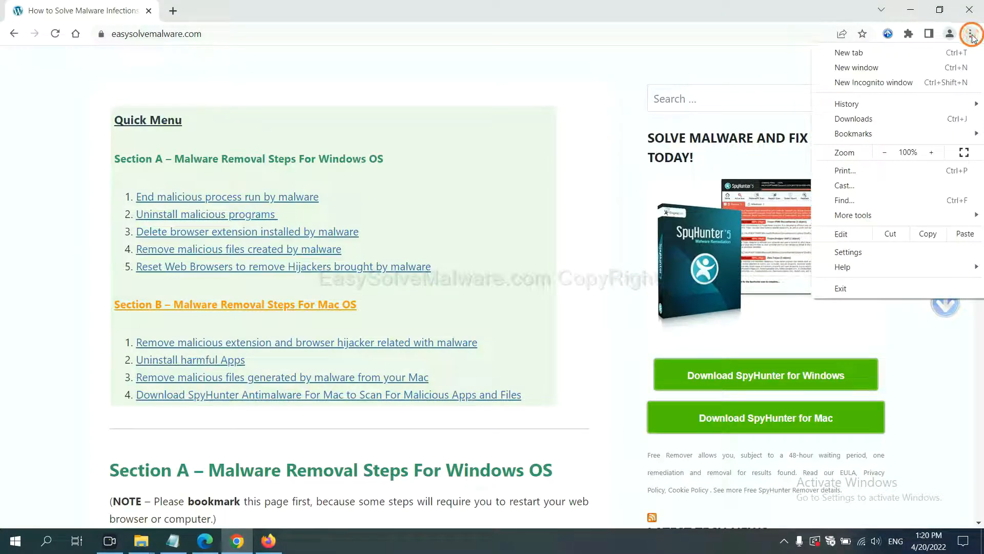
pyautogui.click(864, 251)
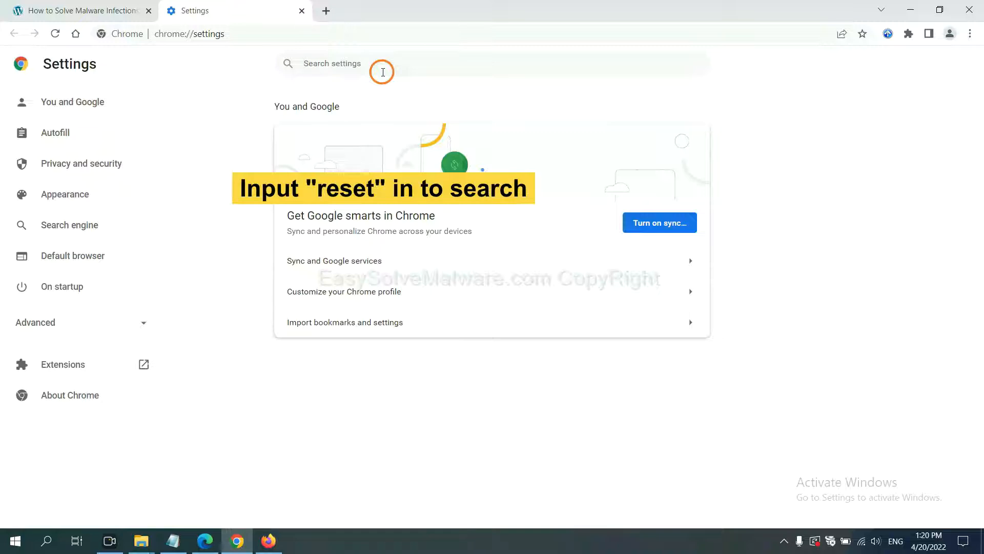
pyautogui.write('reset')
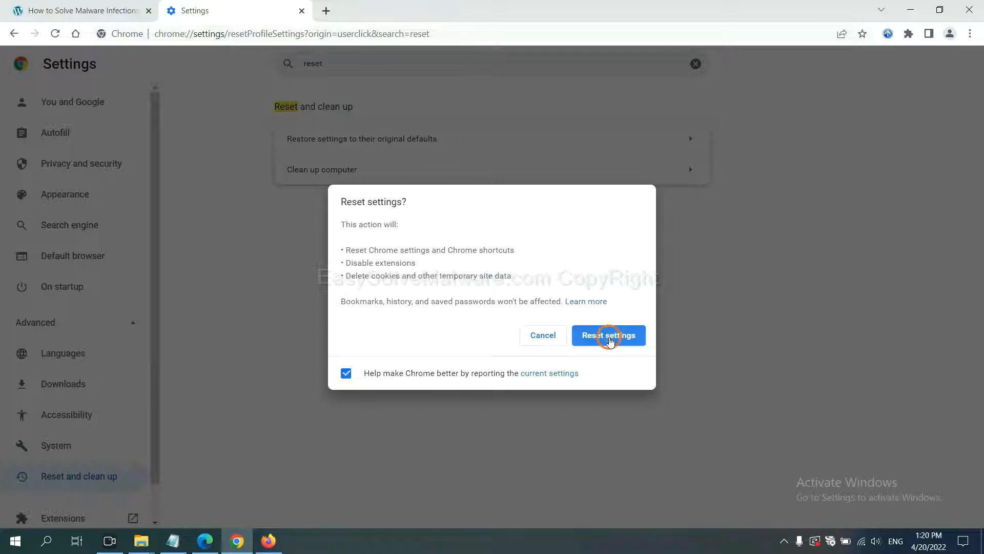
pyautogui.moveTo(257, 504)
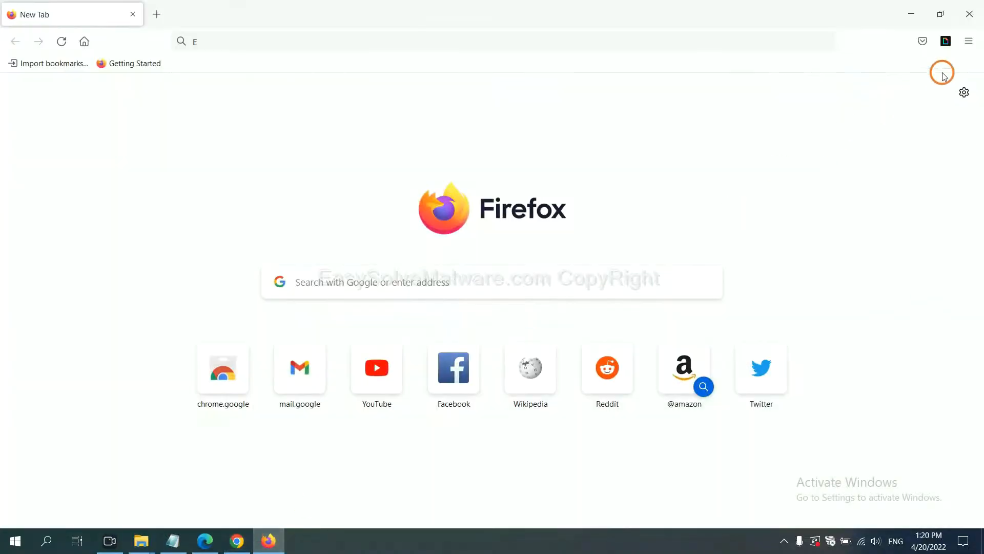
# Step: Go to Firefox's Troubleshooting Information page via Help and choose Refresh Firefox
pyautogui.click(968, 41)
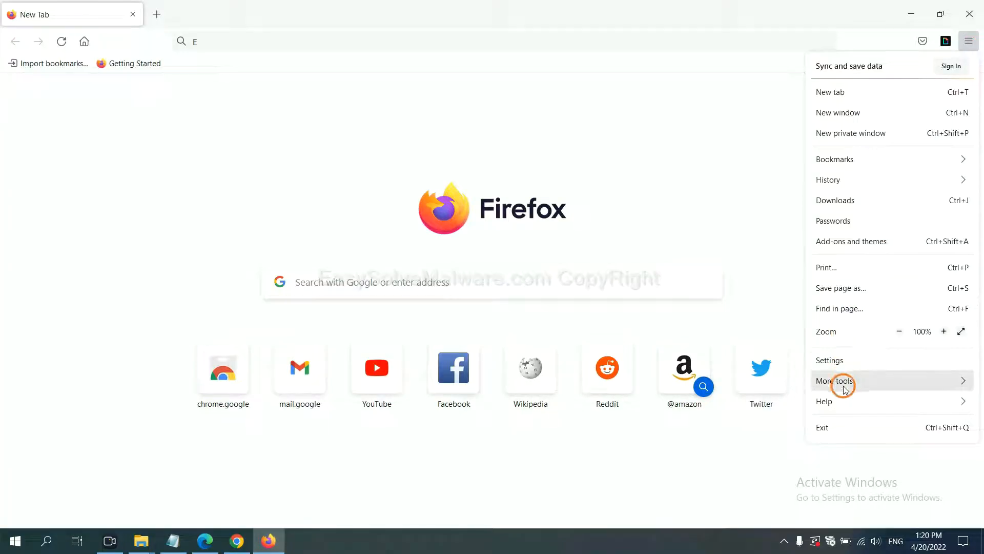
pyautogui.click(824, 401)
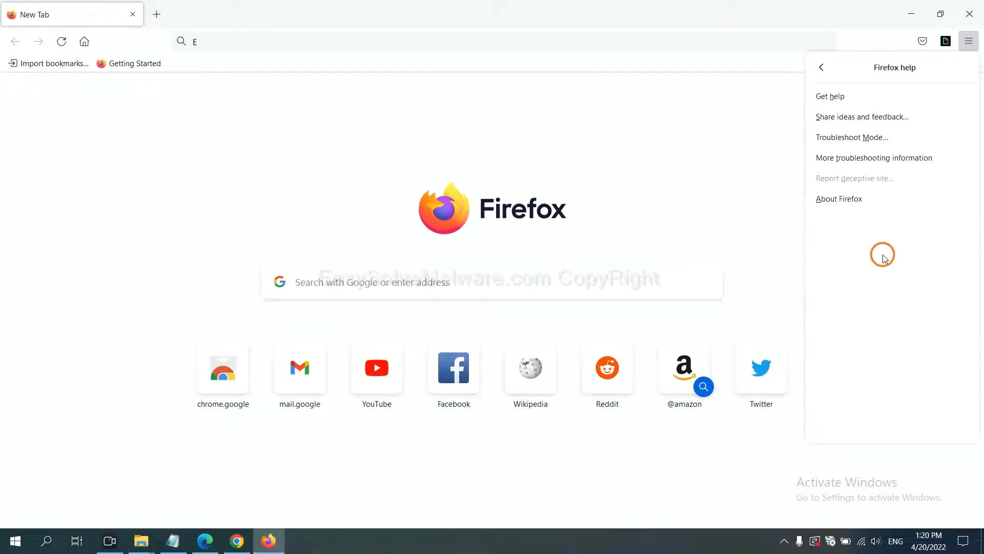
pyautogui.moveTo(864, 161)
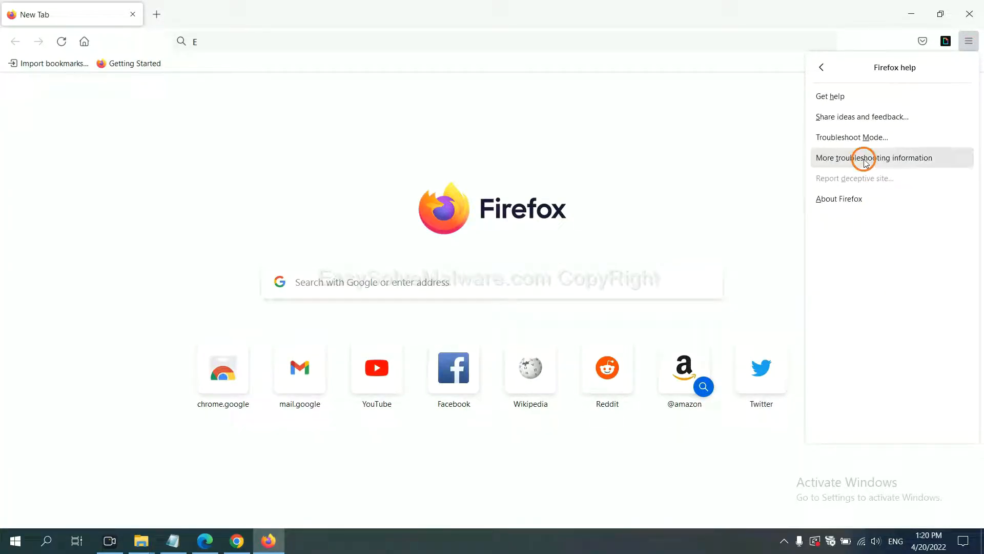
pyautogui.click(865, 158)
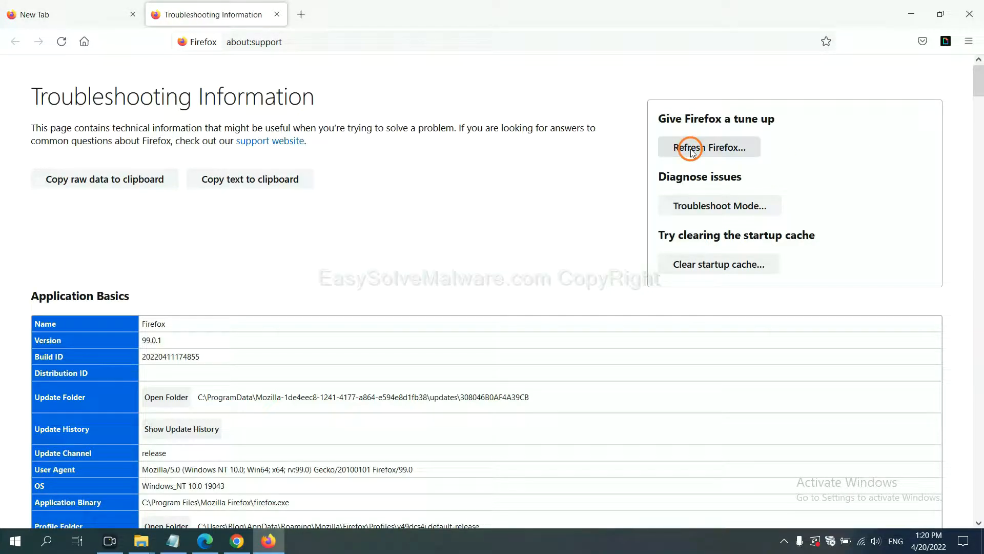
pyautogui.click(694, 147)
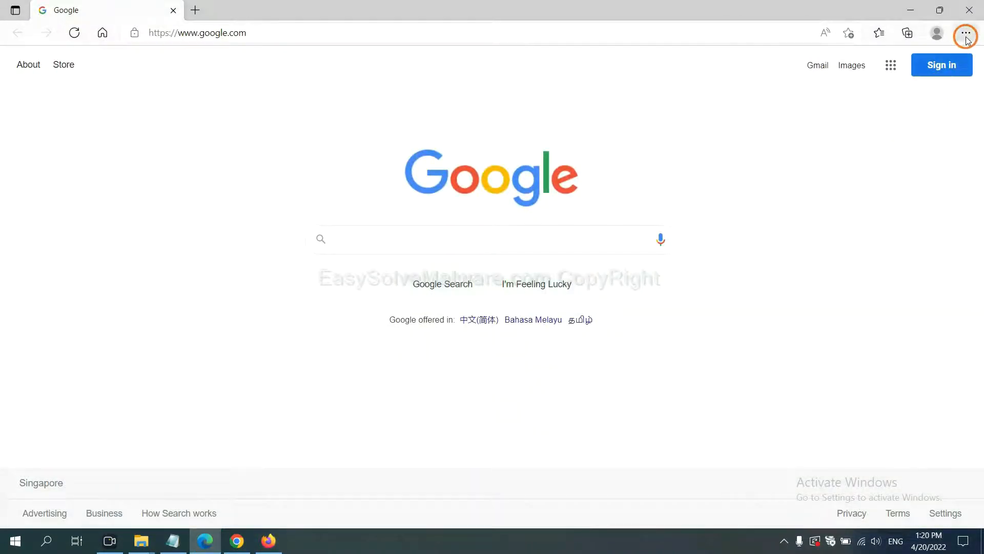
# Step: Open Edge Settings, search 'reset', and choose Restore settings to their default values
pyautogui.click(969, 32)
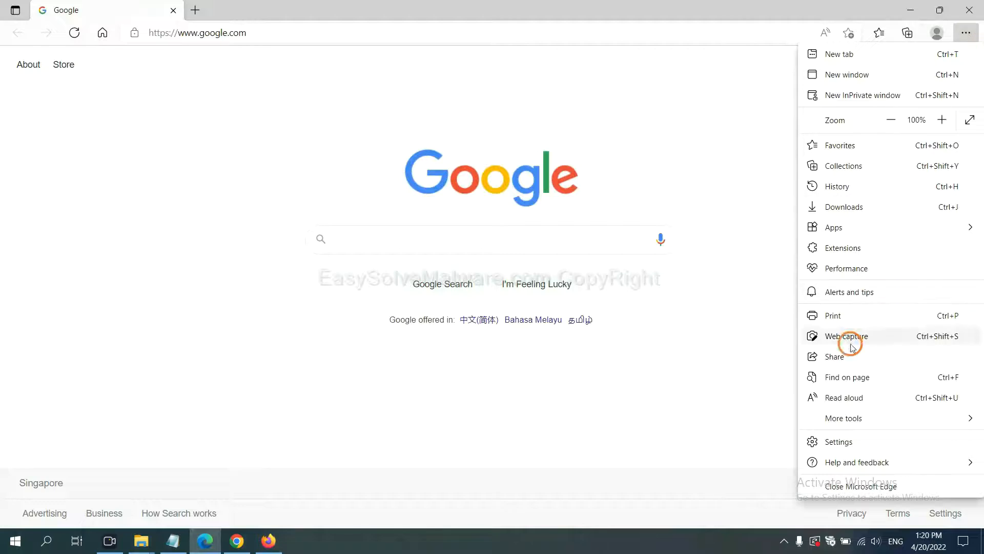
pyautogui.click(839, 442)
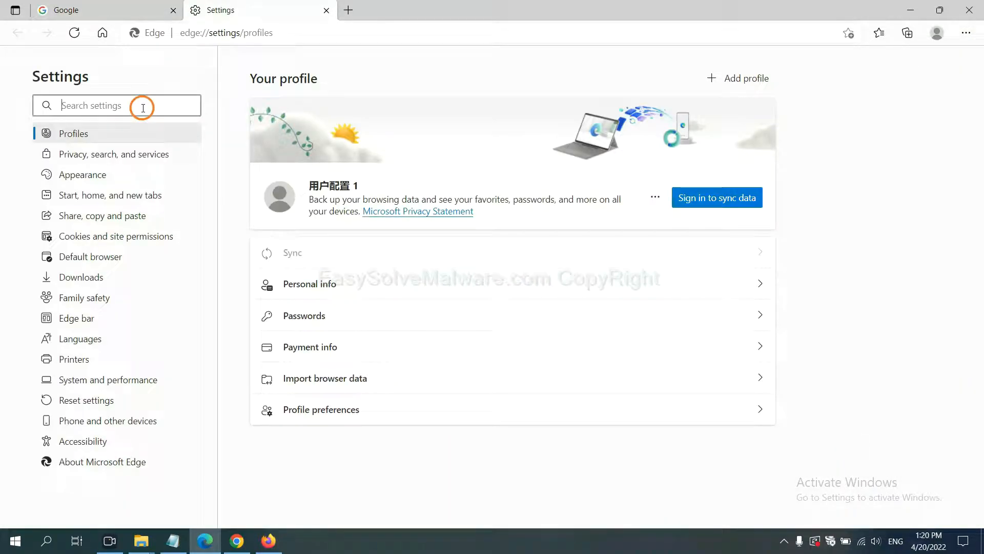
pyautogui.write('reset')
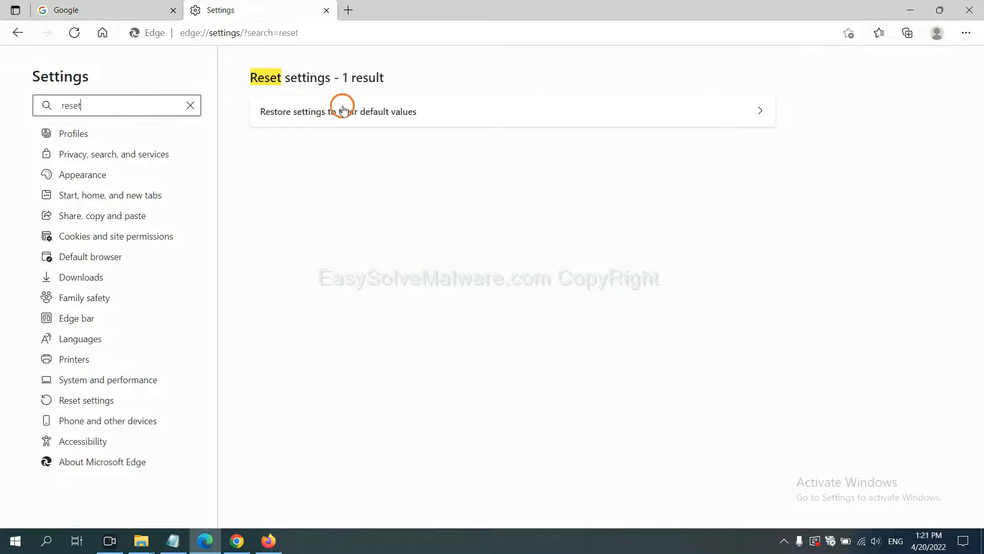
pyautogui.click(342, 111)
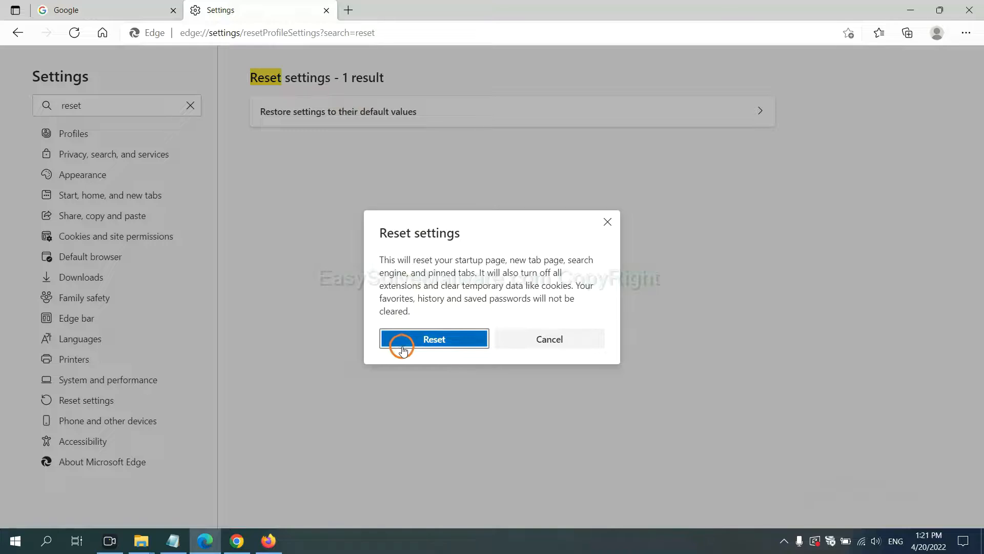